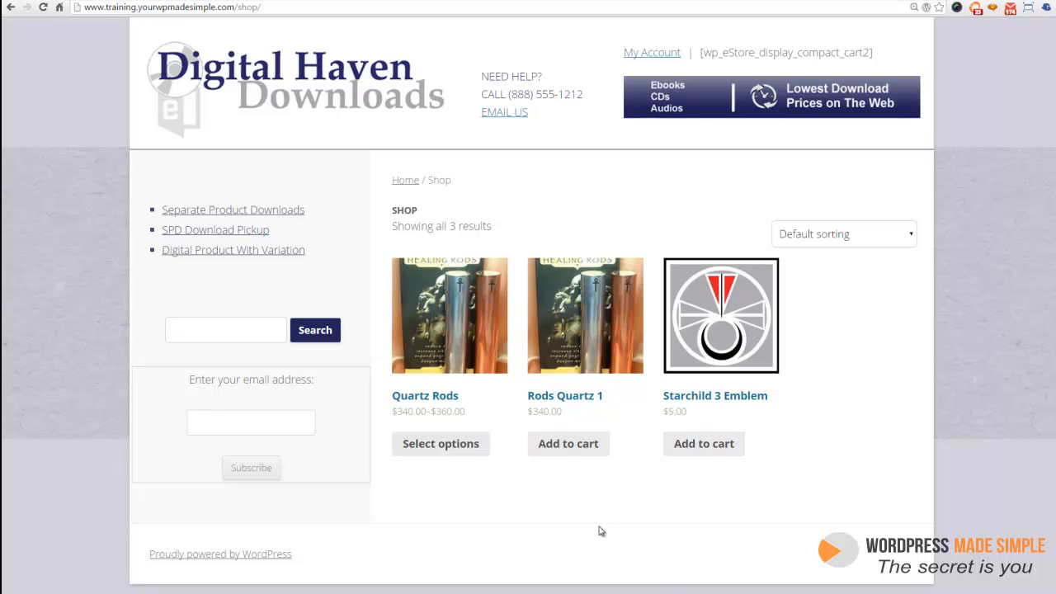
mouse_move(587, 369)
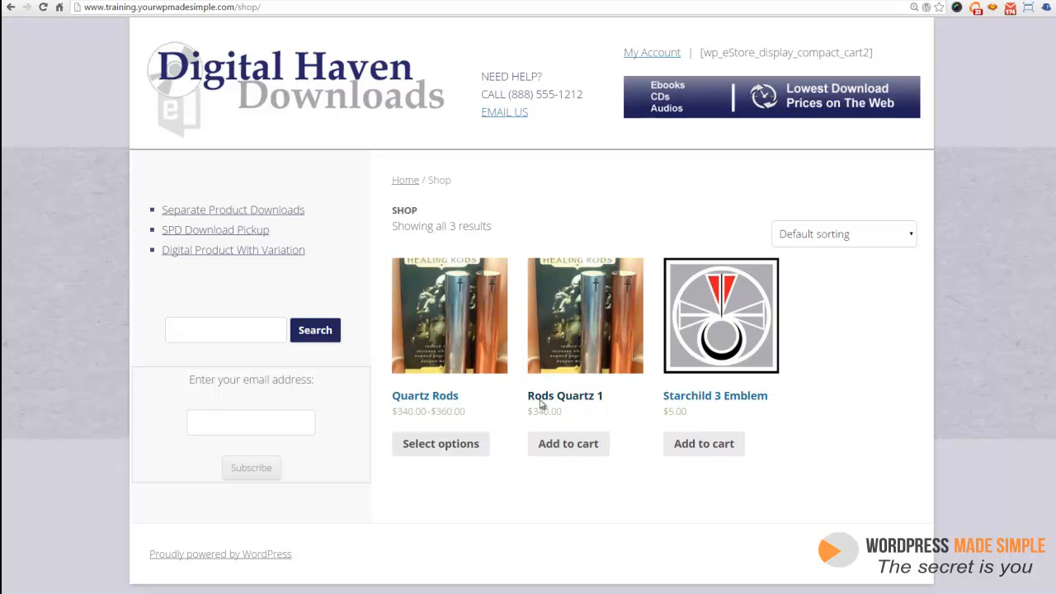
- Add Rods Quartz 1 ($340) to the cart from the shop page
click(568, 442)
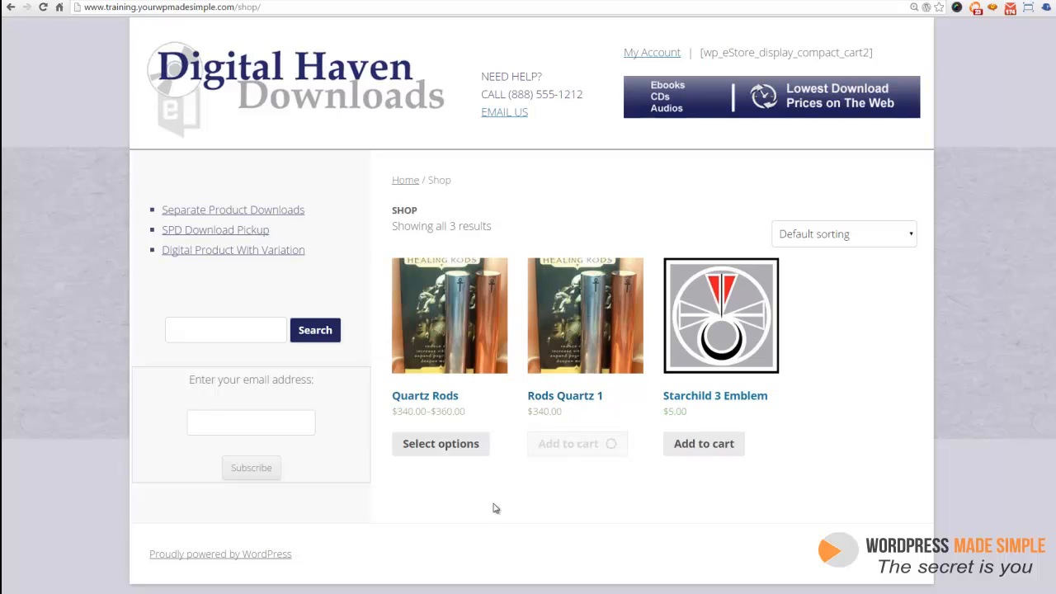
- View the cart, confirm Rods Quartz 1 shows Free Shipping, then remove it to empty the cart
click(578, 443)
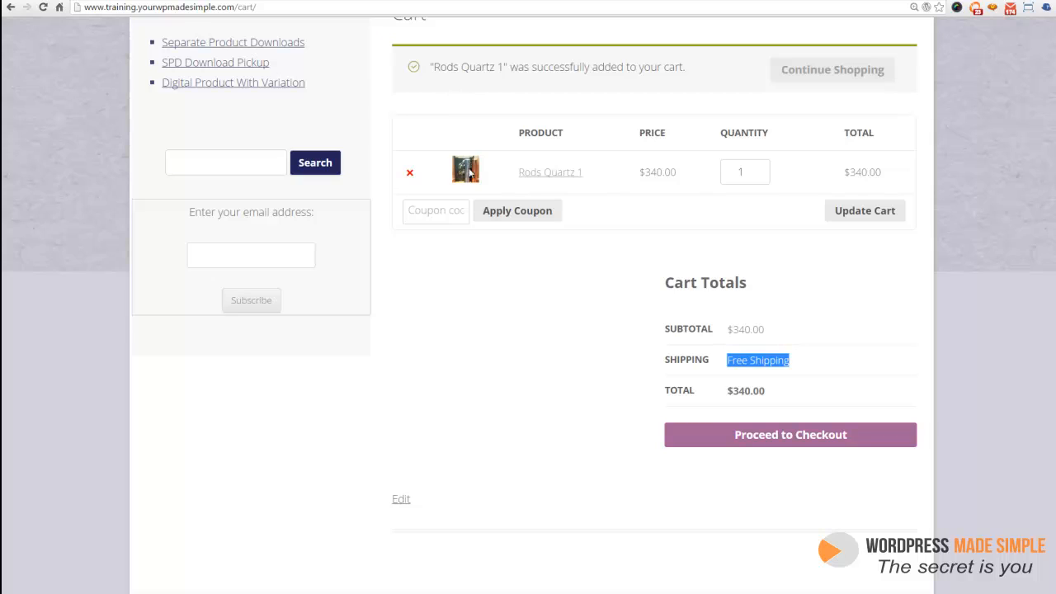
mouse_move(436, 340)
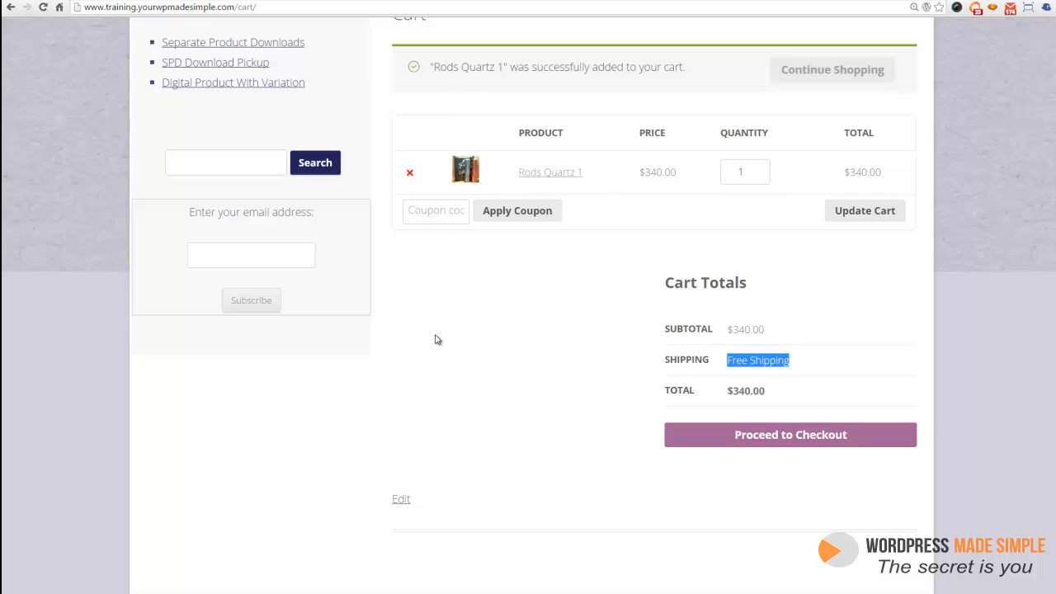
mouse_move(755, 377)
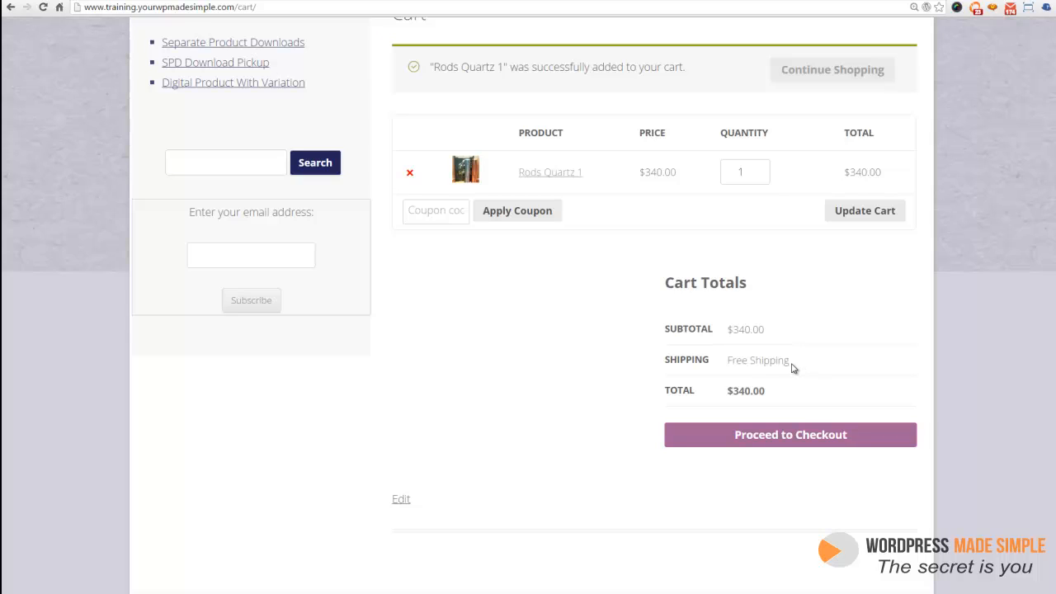
double_click(757, 360)
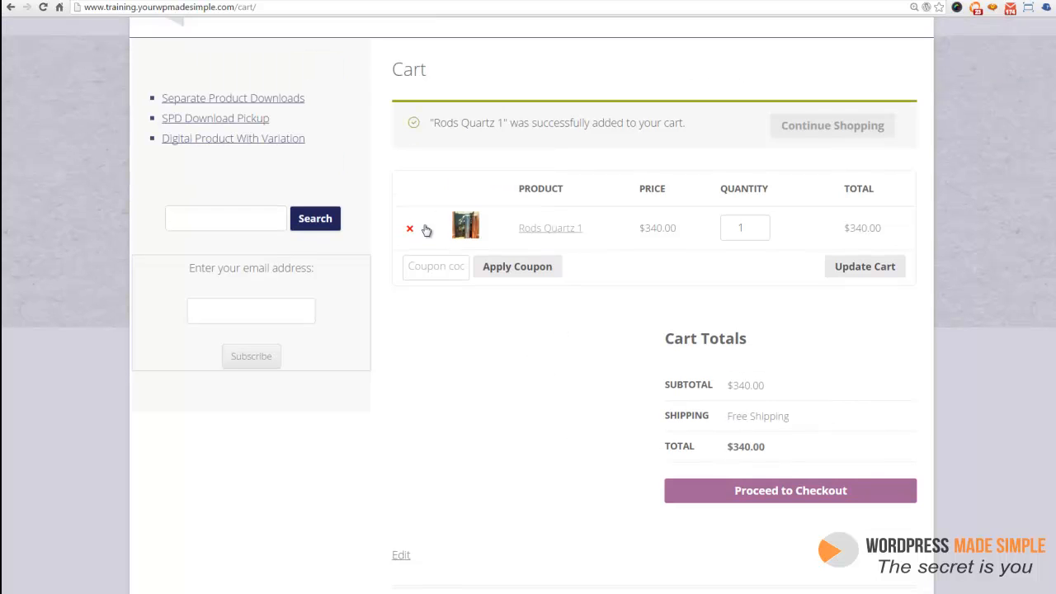
click(409, 228)
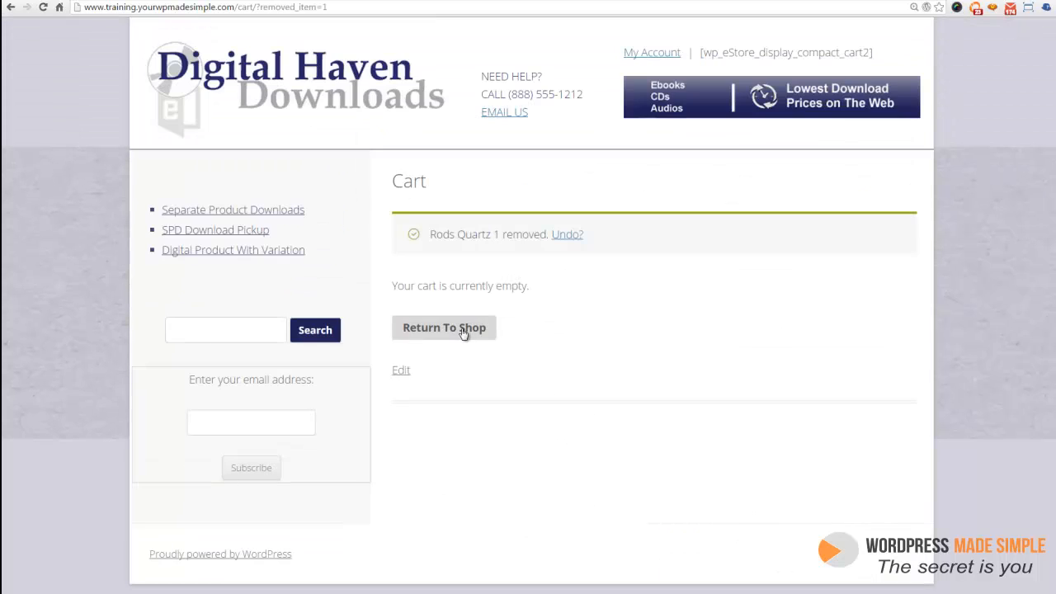
- Go to WooCommerce Settings in the WordPress admin and head to the Shipping section
click(444, 327)
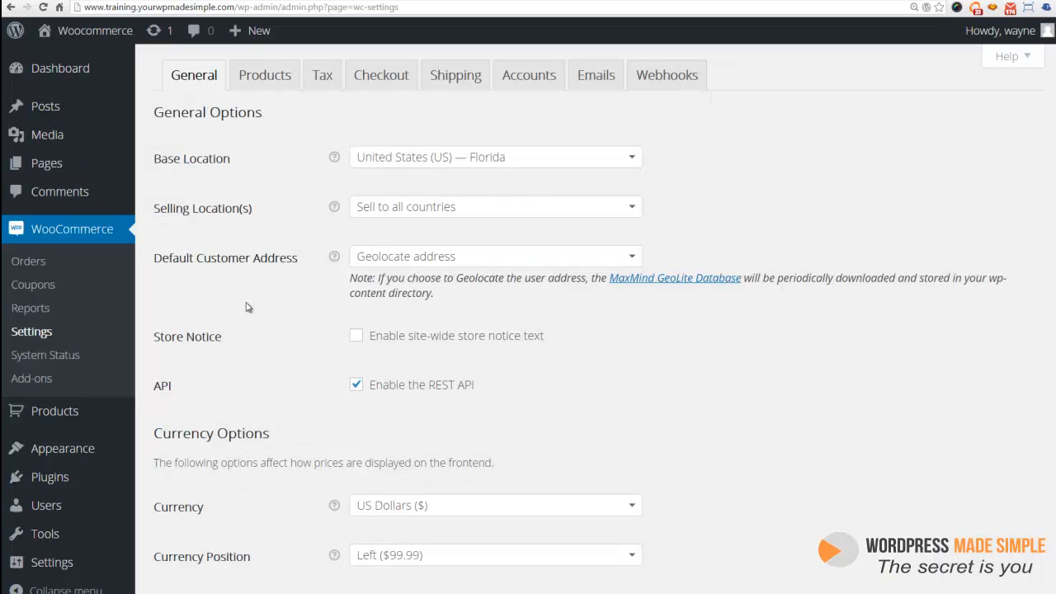
mouse_move(32, 337)
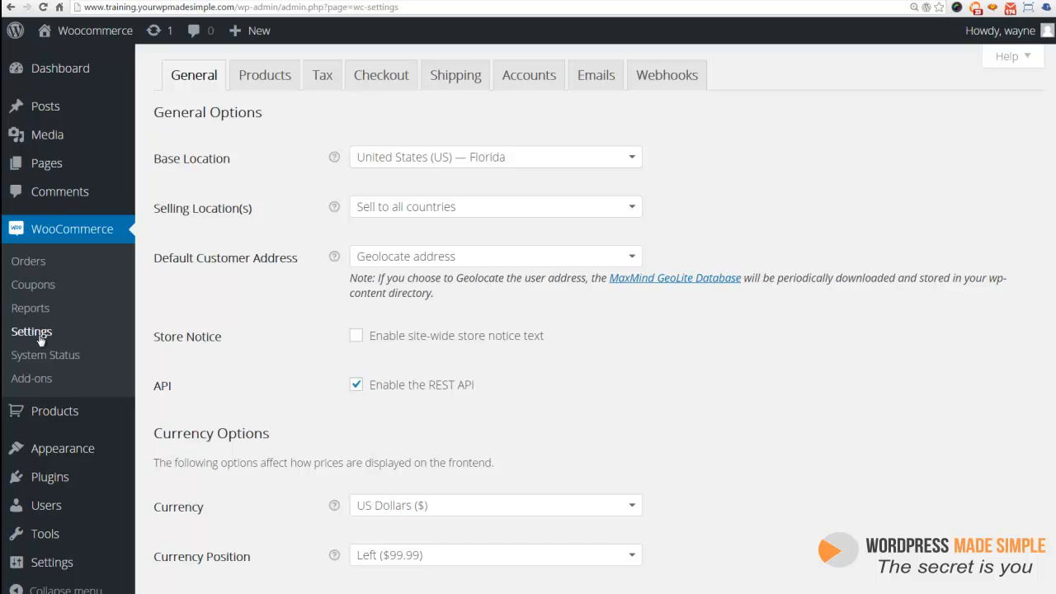
mouse_move(72, 355)
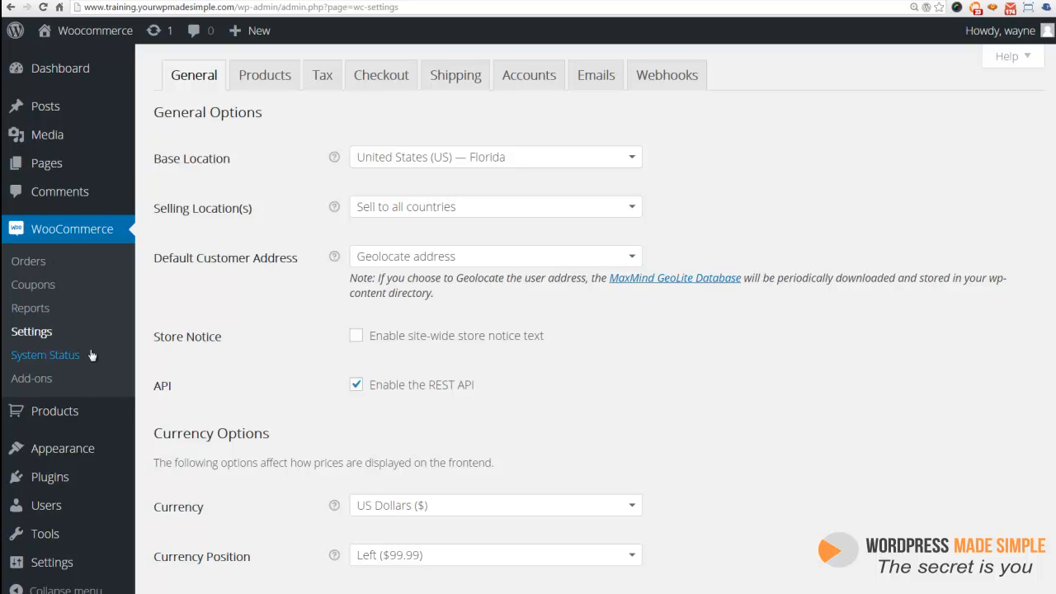
click(455, 74)
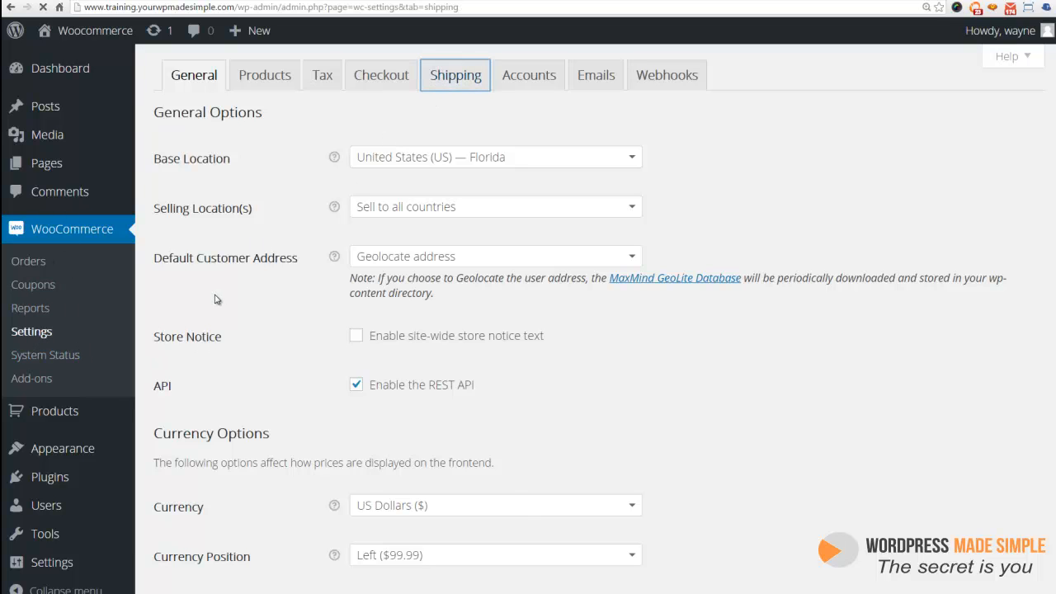
- View the Free Shipping method settings, enabled for all allowed countries
click(456, 75)
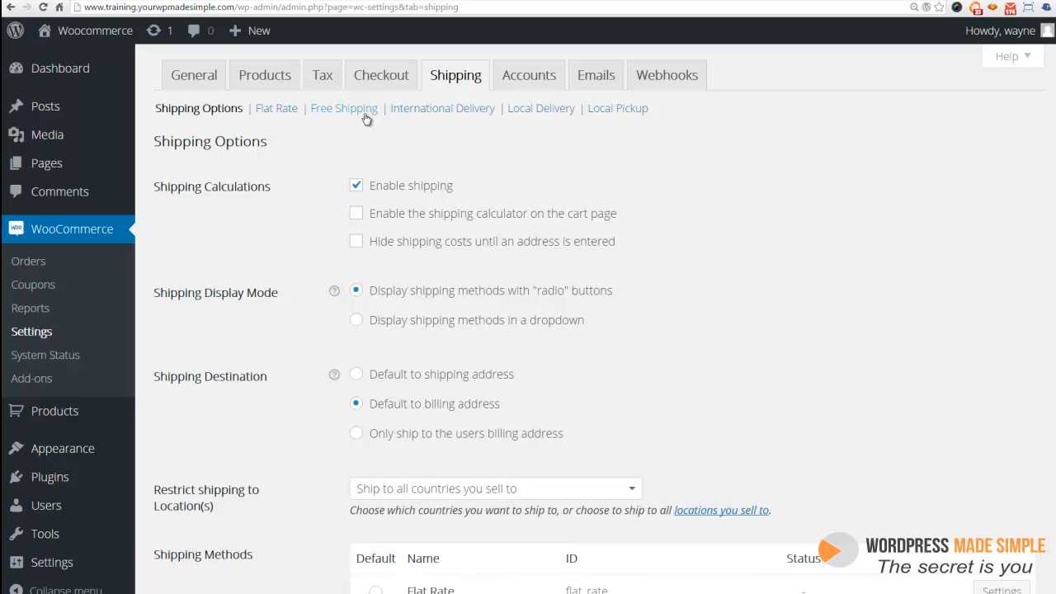
mouse_move(366, 118)
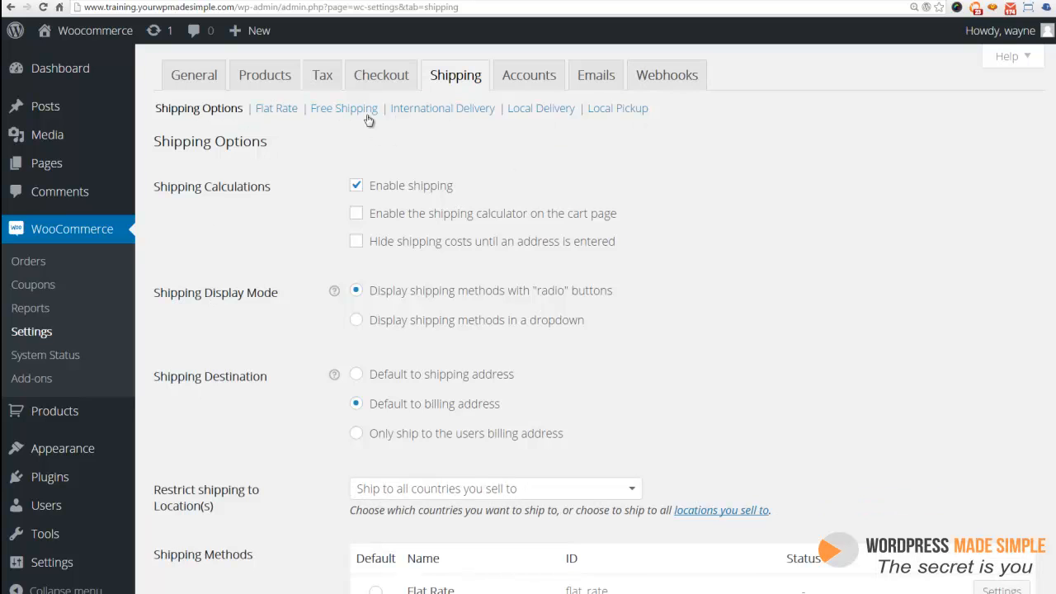
mouse_move(340, 115)
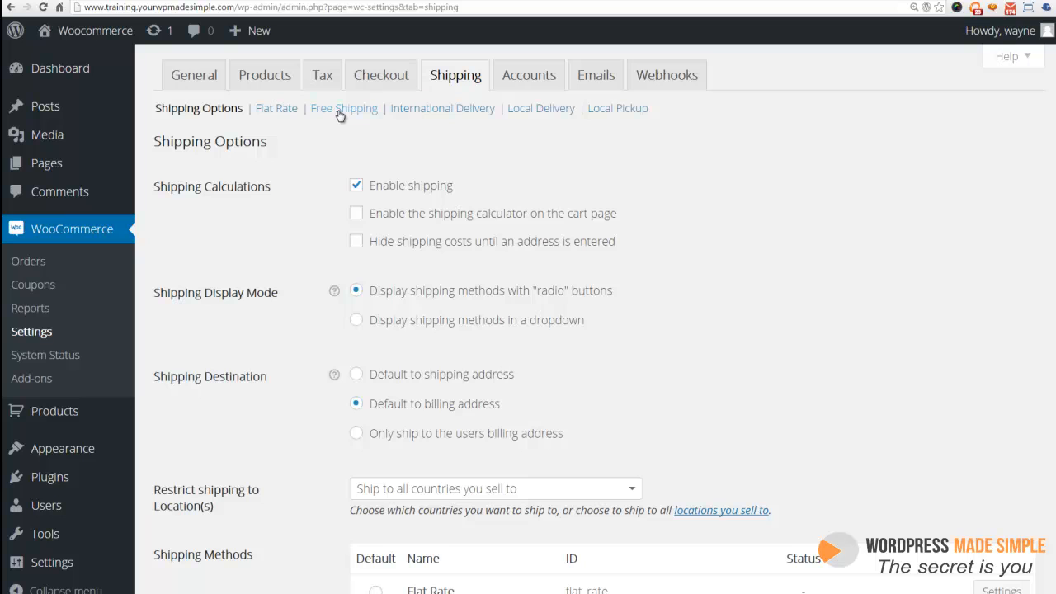
click(343, 109)
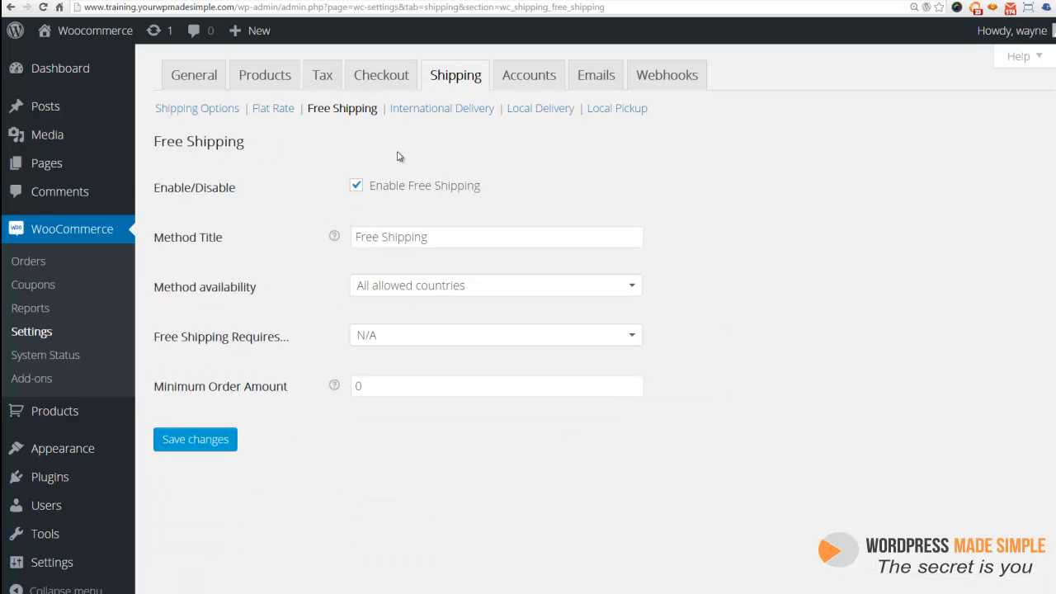
mouse_move(564, 198)
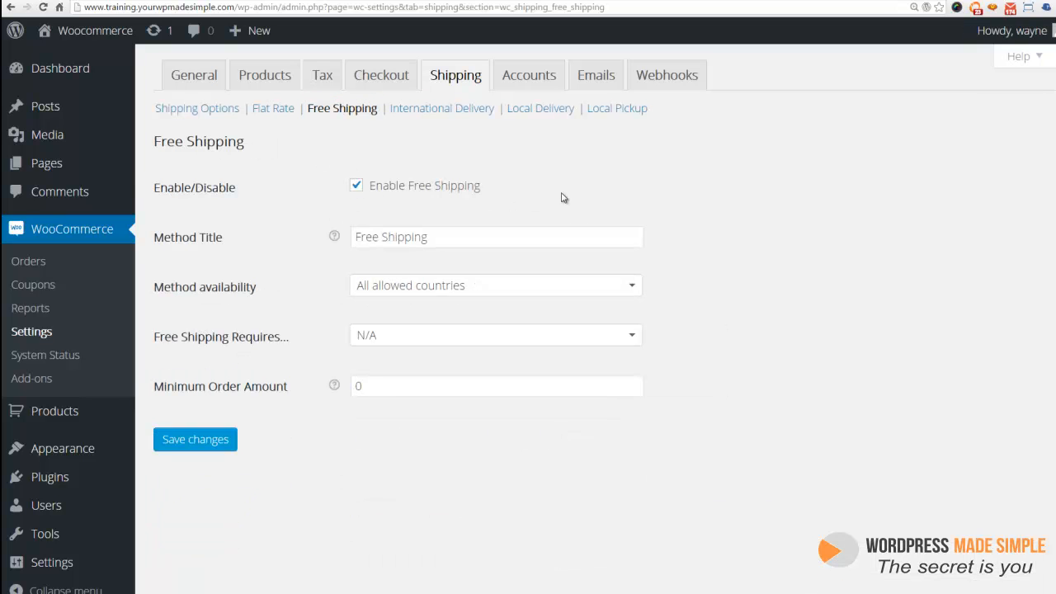
mouse_move(279, 201)
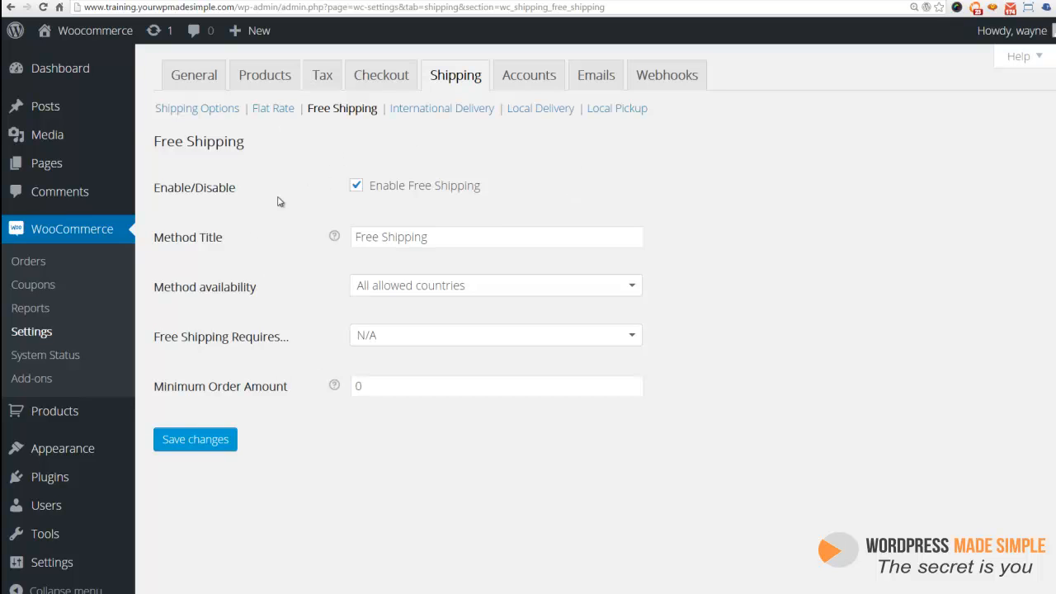
mouse_move(294, 211)
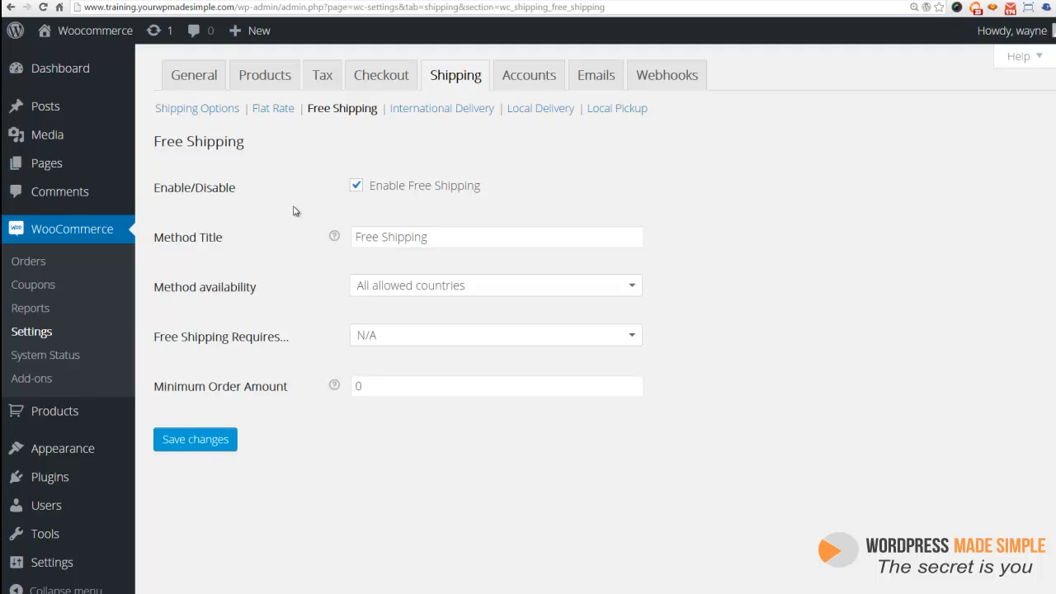
mouse_move(268, 109)
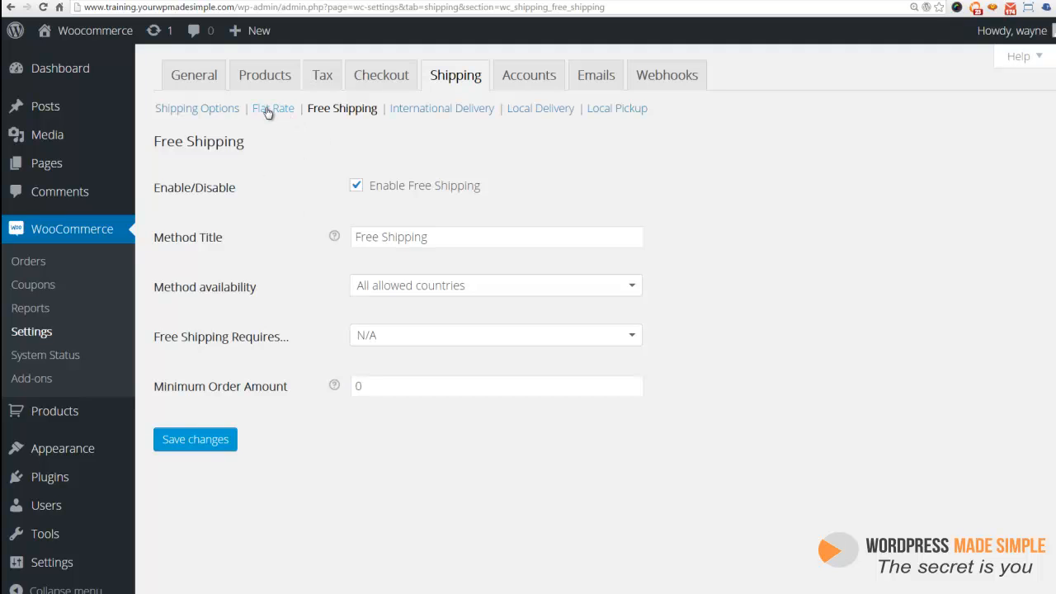
- Enable the Flat Rate shipping method in its settings page
click(274, 109)
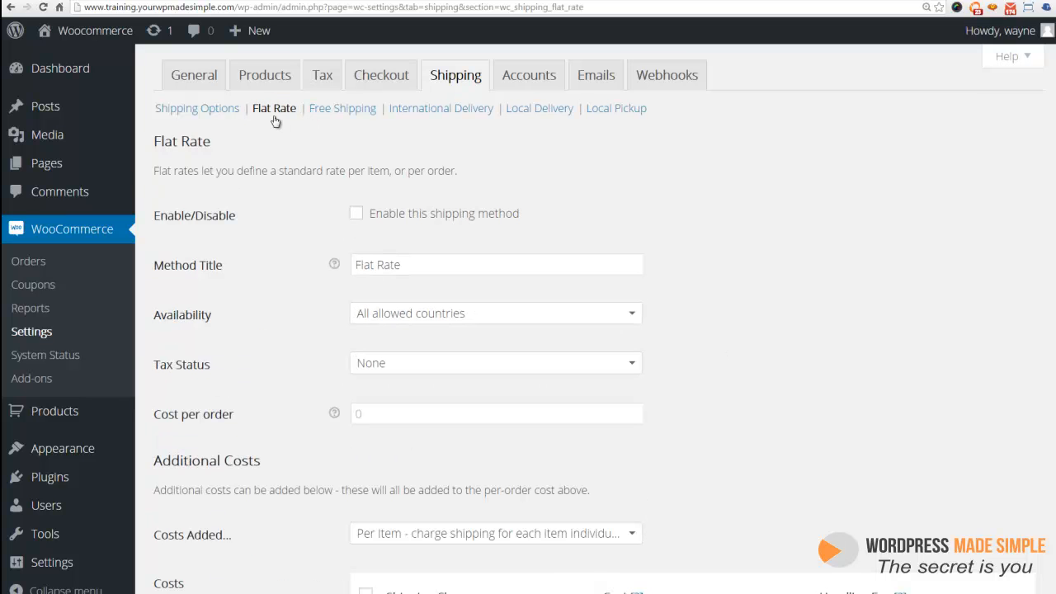
mouse_move(360, 221)
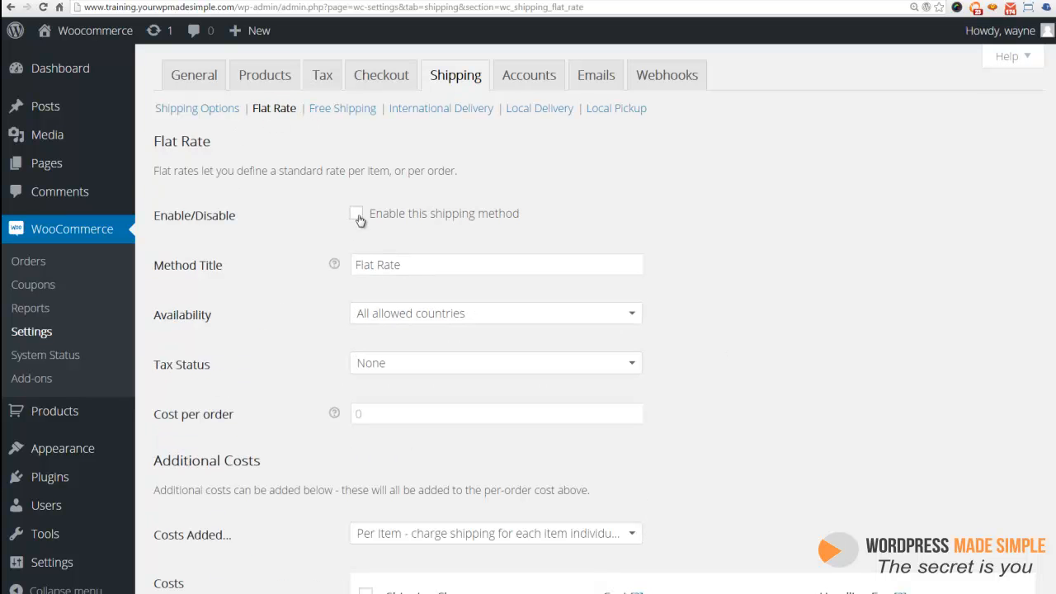
click(357, 213)
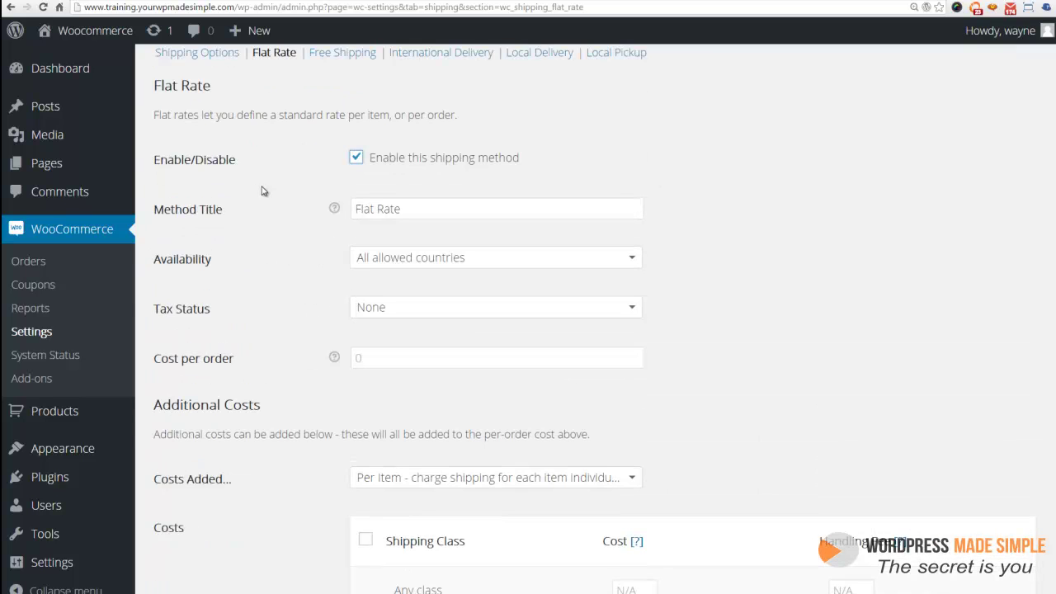
mouse_move(211, 345)
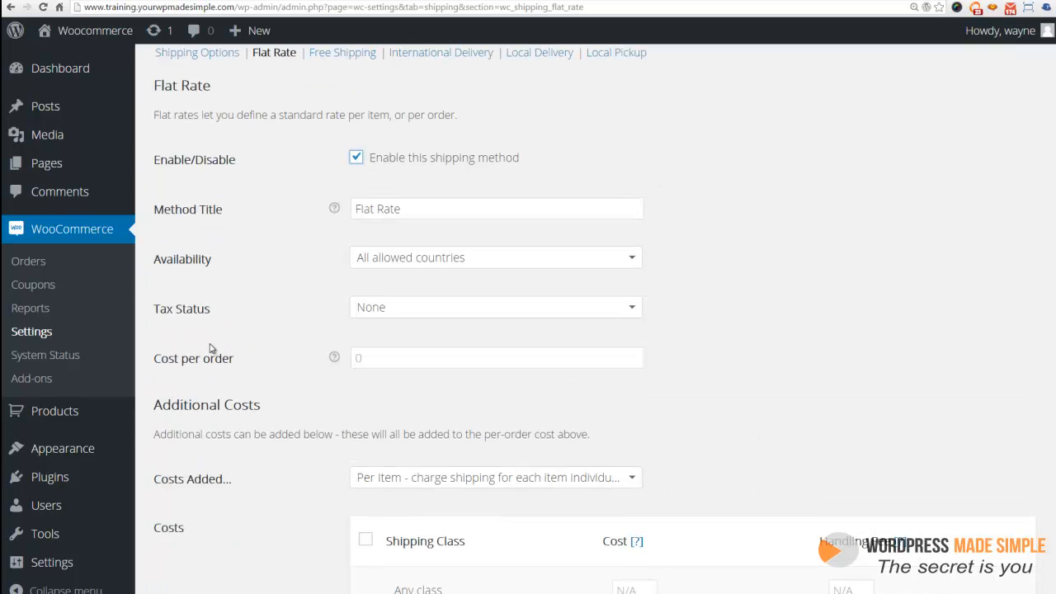
mouse_move(259, 391)
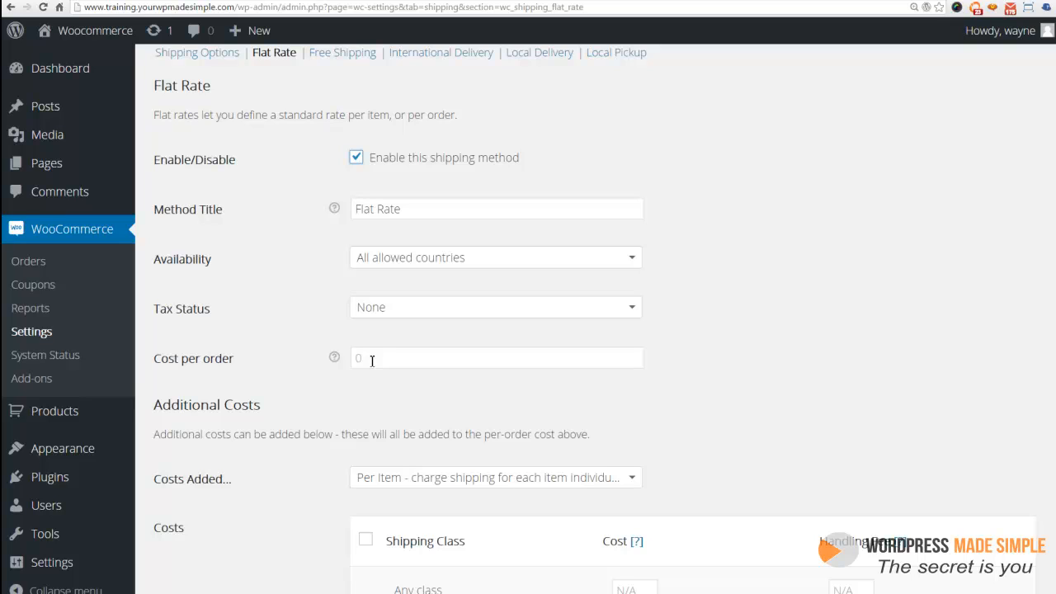
mouse_move(365, 366)
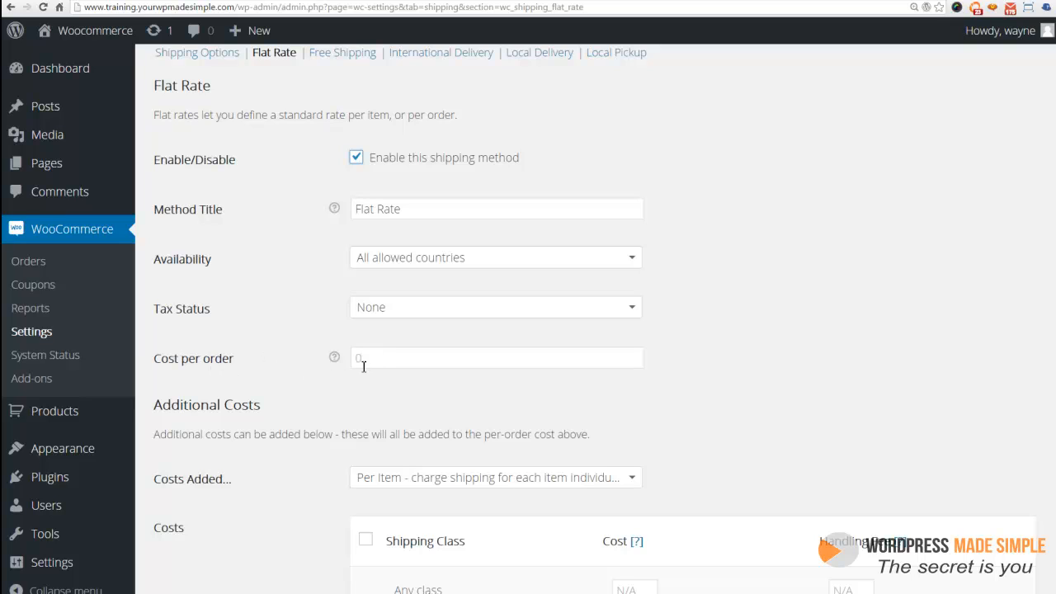
- Charge additional flat-rate costs per item at 5.00 for any class and save the changes
scroll(down, 3)
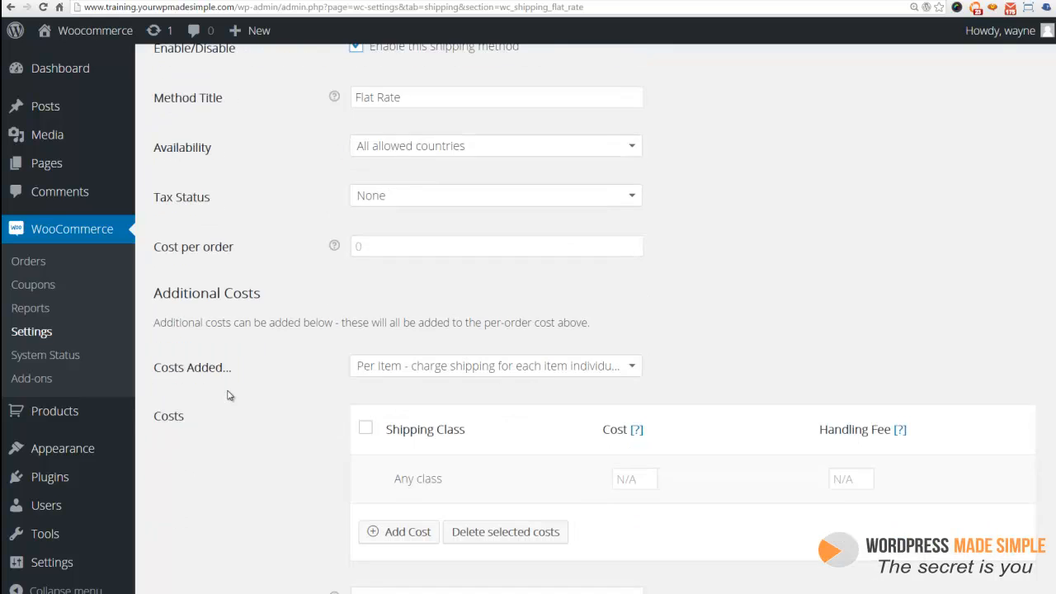
click(367, 429)
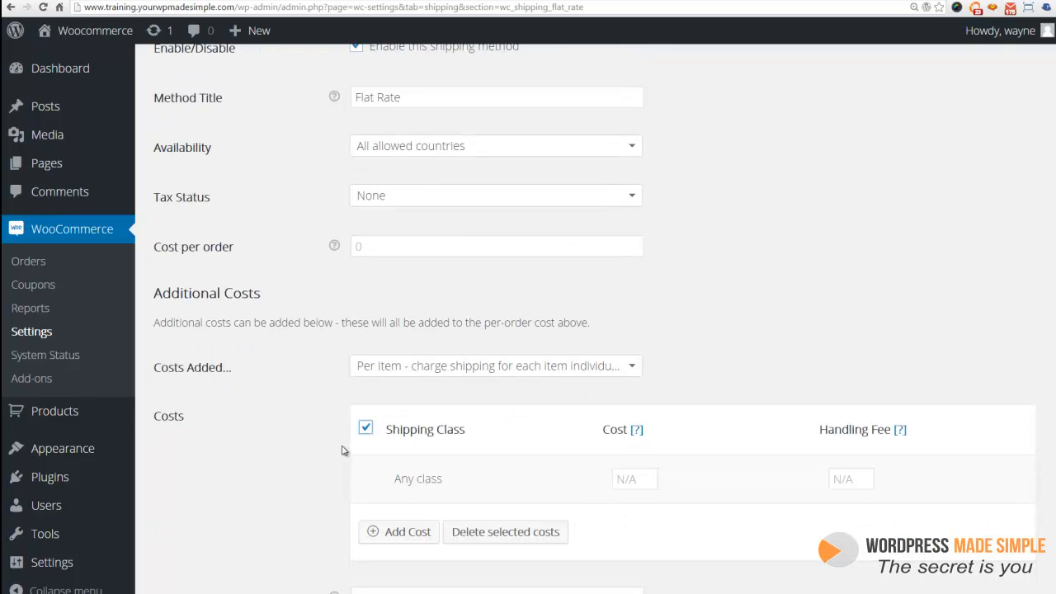
mouse_move(151, 373)
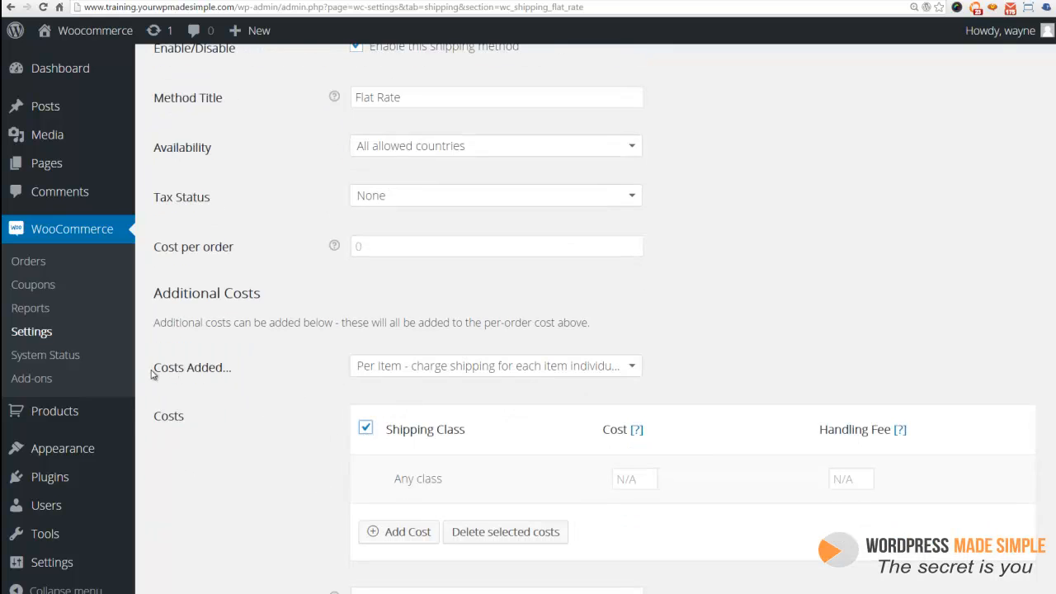
click(495, 366)
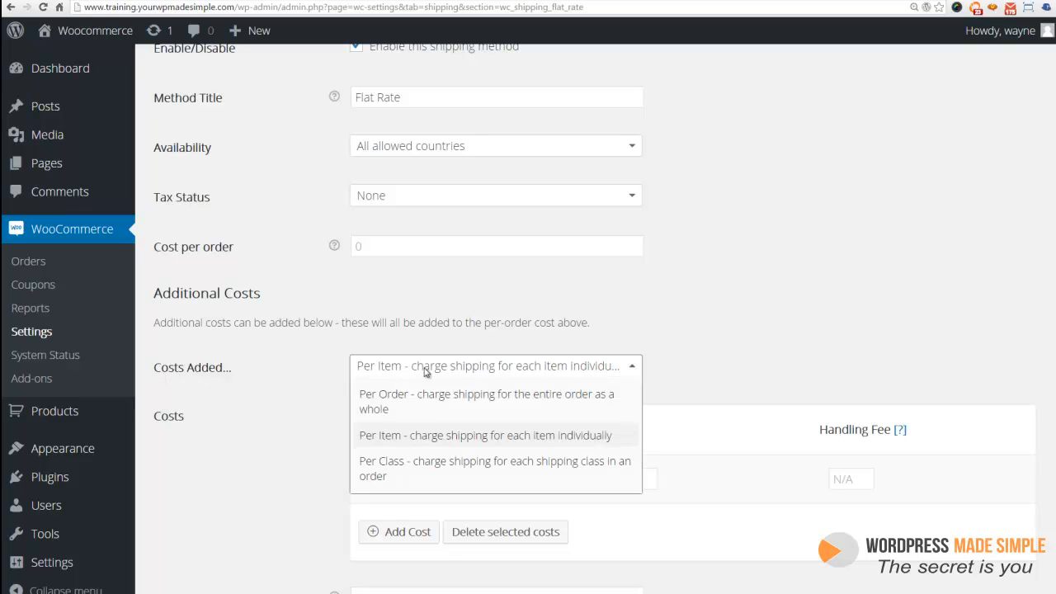
mouse_move(399, 410)
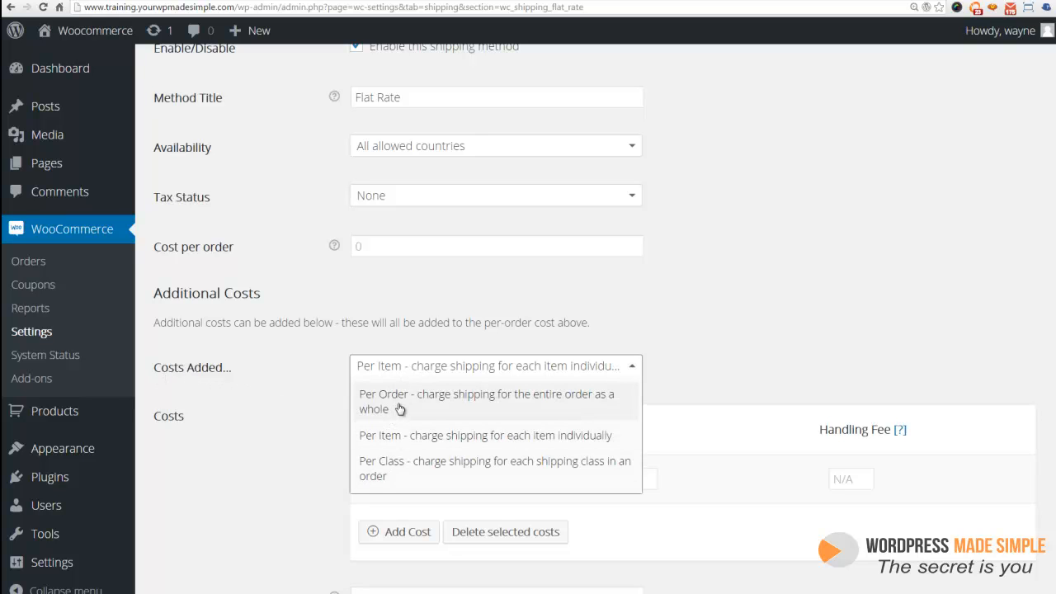
click(486, 436)
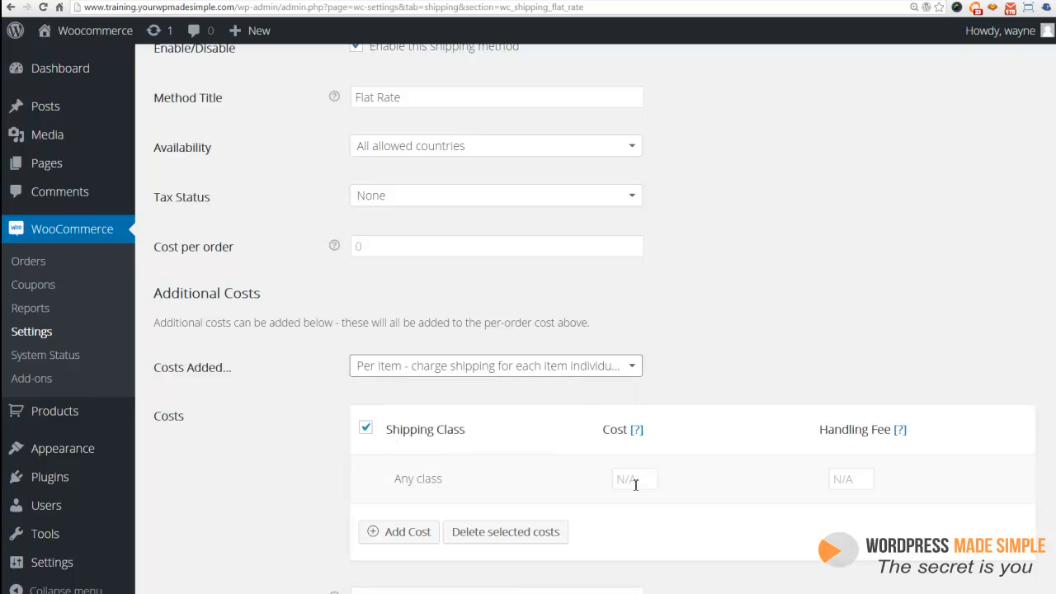
click(634, 479)
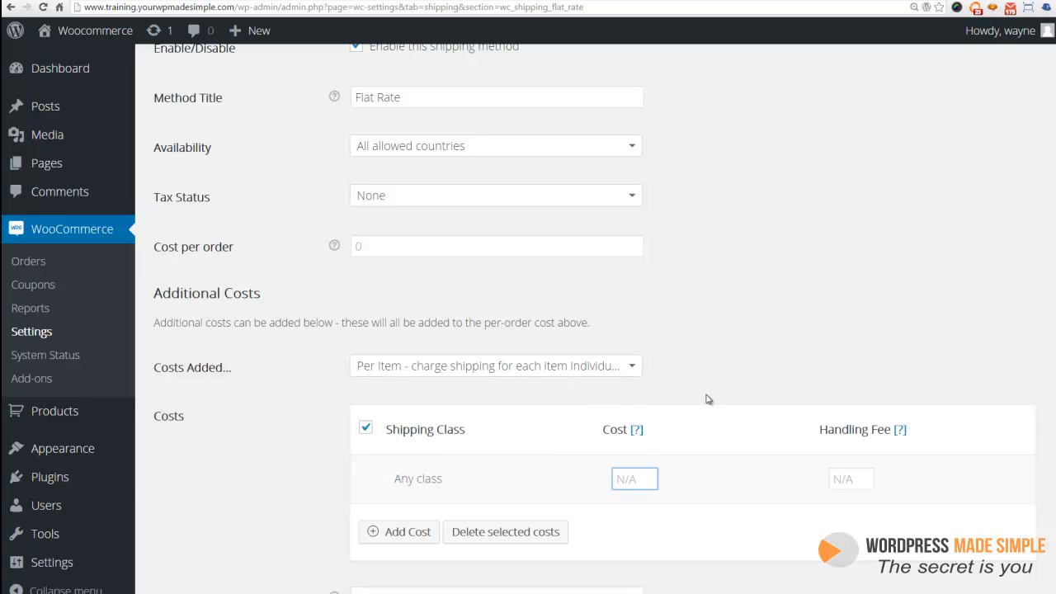
text(5.00)
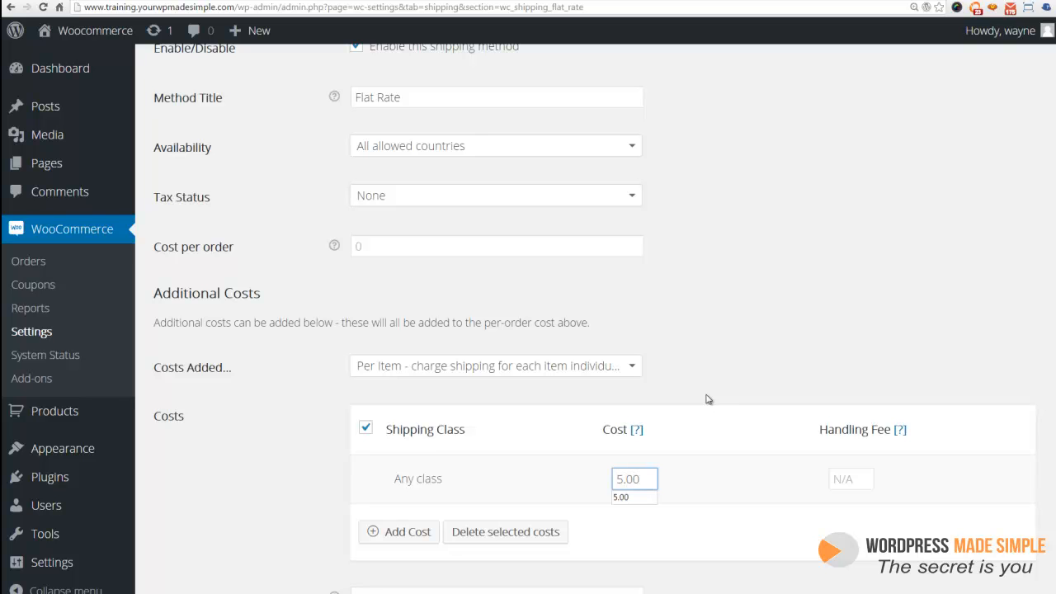
scroll(down, 3)
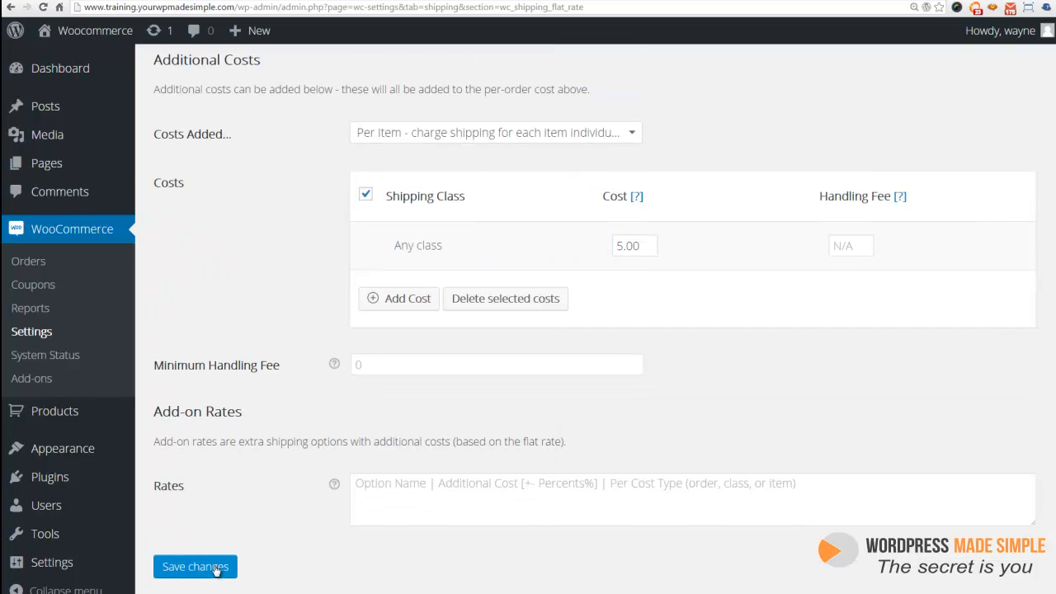
click(195, 568)
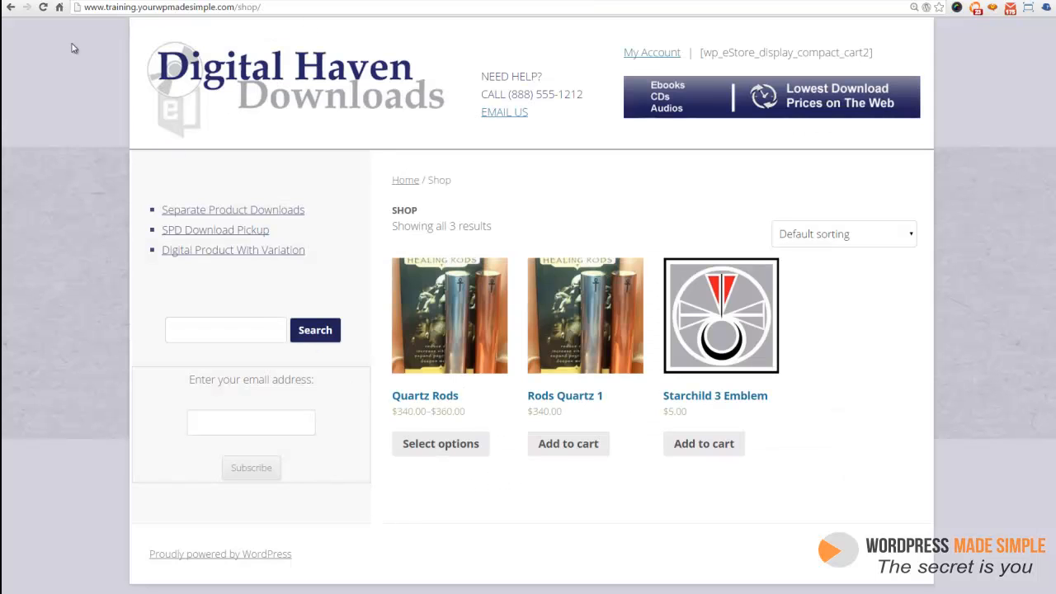
mouse_move(552, 498)
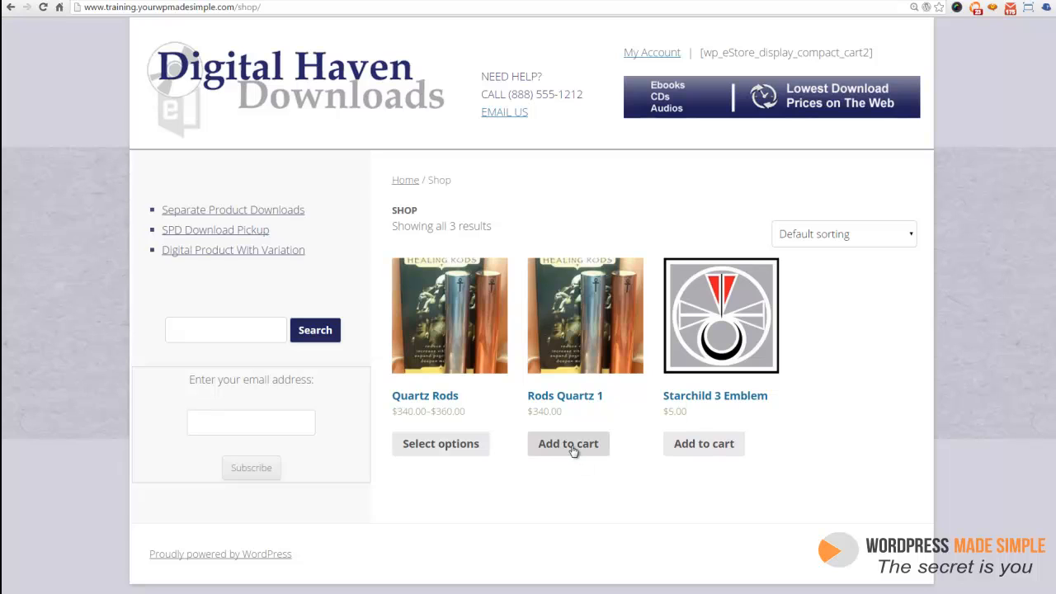
- Add Rods Quartz 1 to the cart again and go to the cart page
click(568, 444)
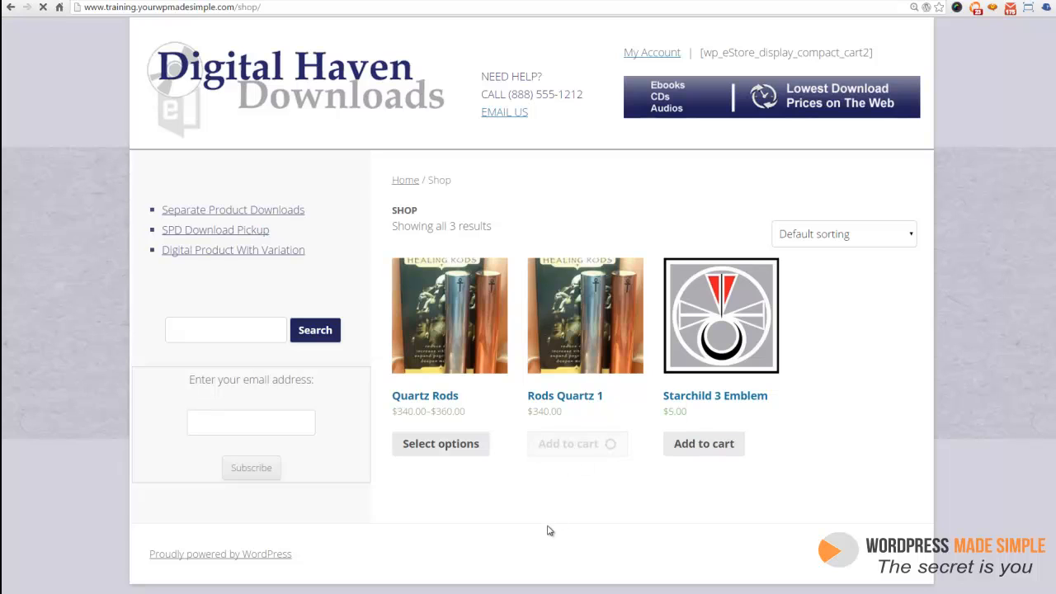
click(578, 442)
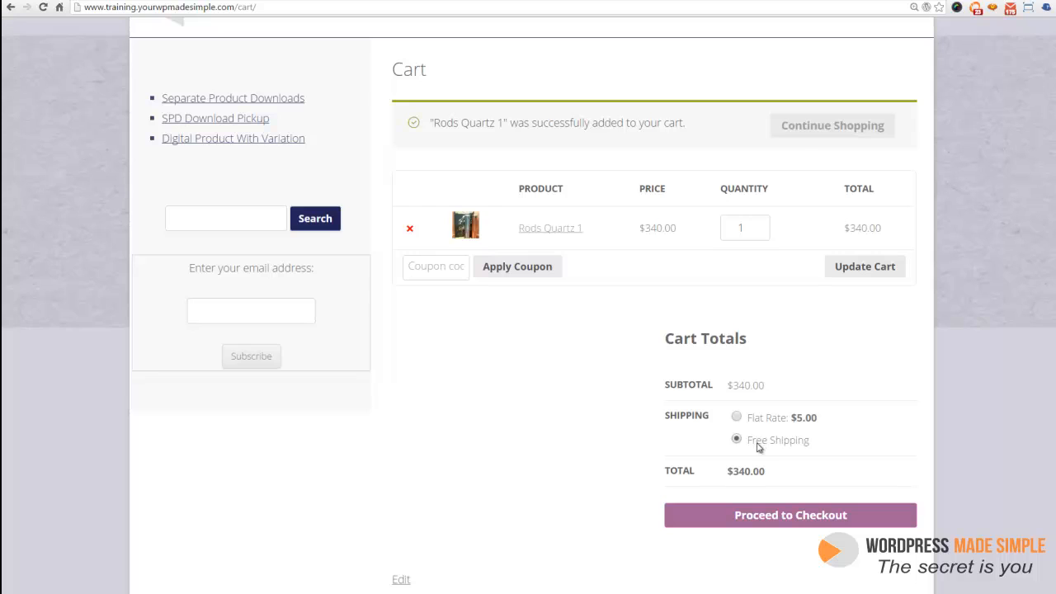
mouse_move(759, 429)
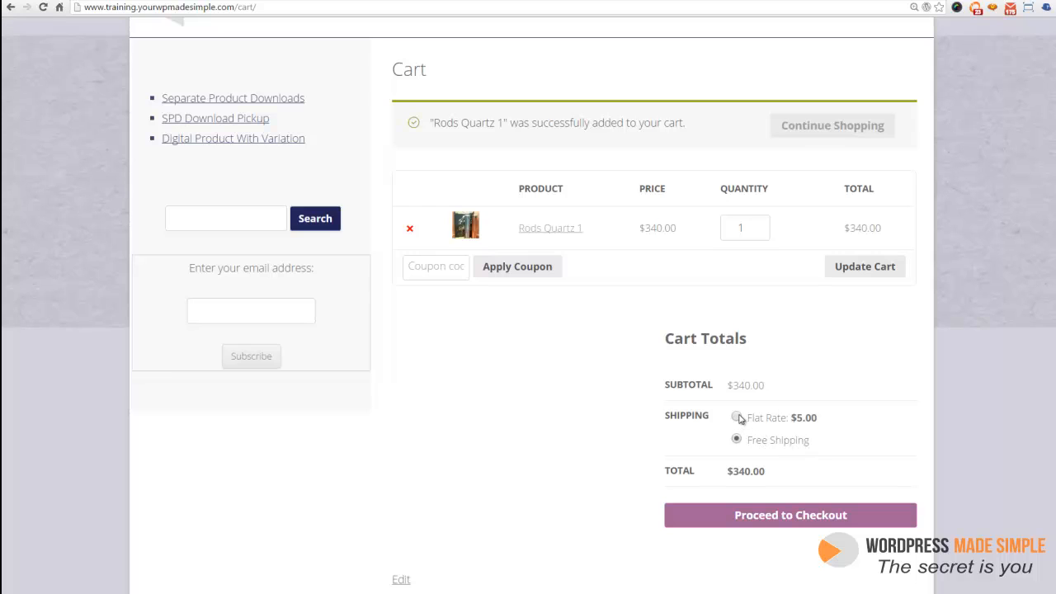
- Choose Flat Rate $5.00 shipping (total $345) and raise Rods Quartz 1 quantity to 2
click(736, 417)
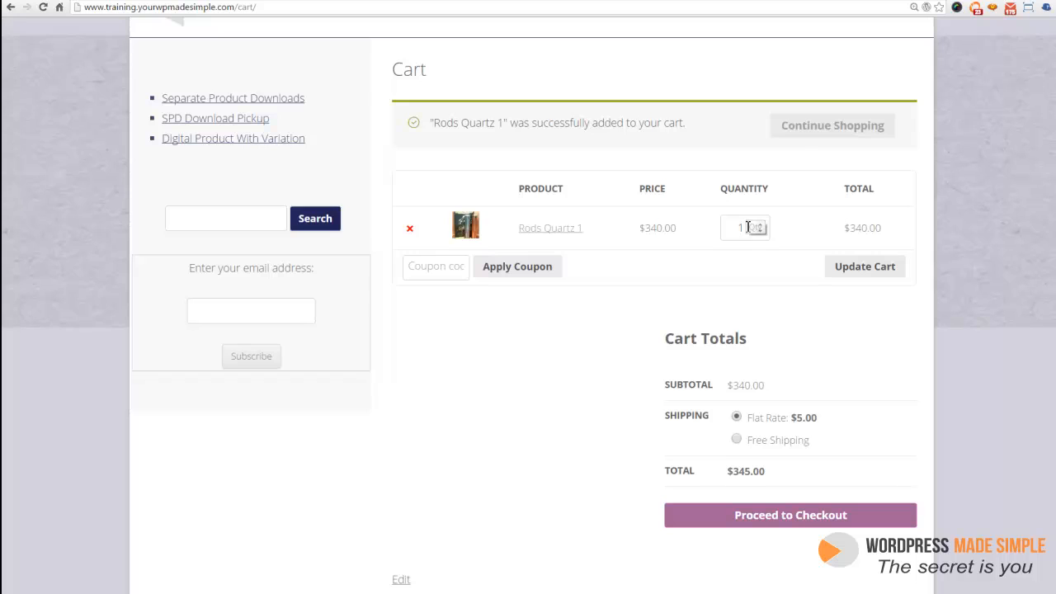
mouse_move(708, 195)
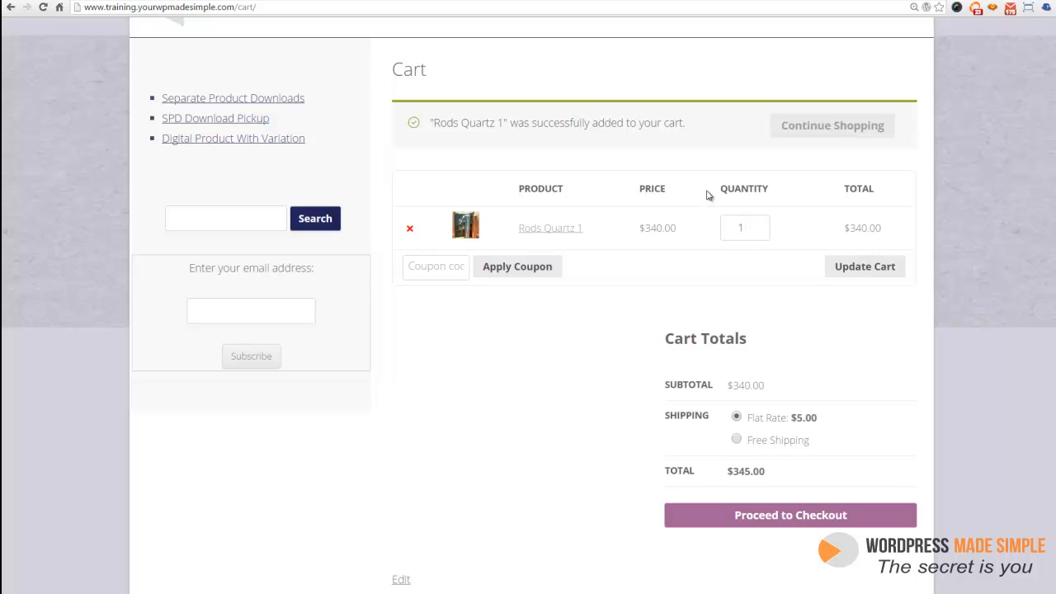
click(746, 227)
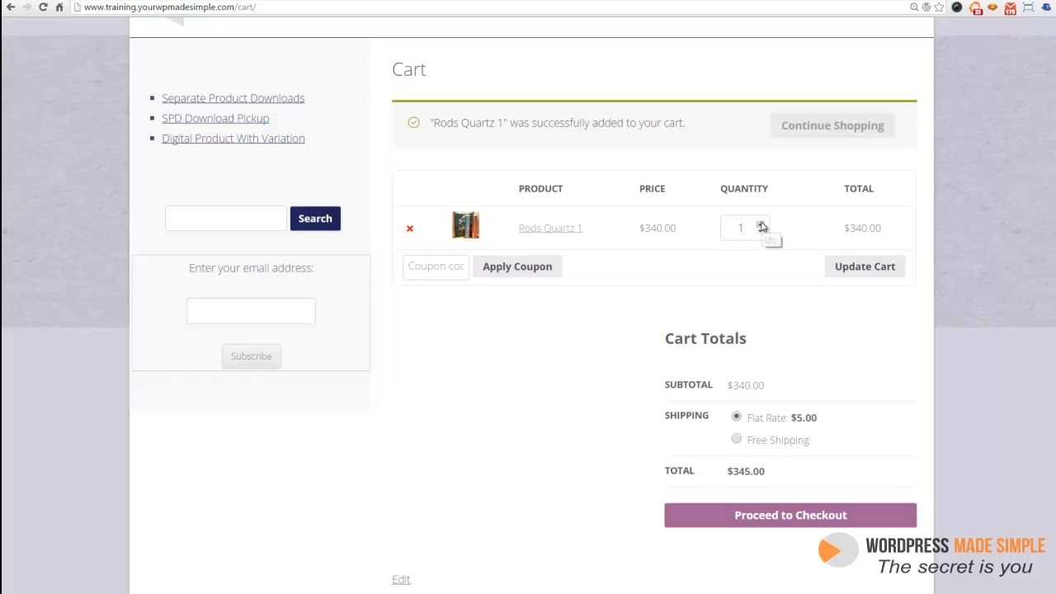
click(762, 222)
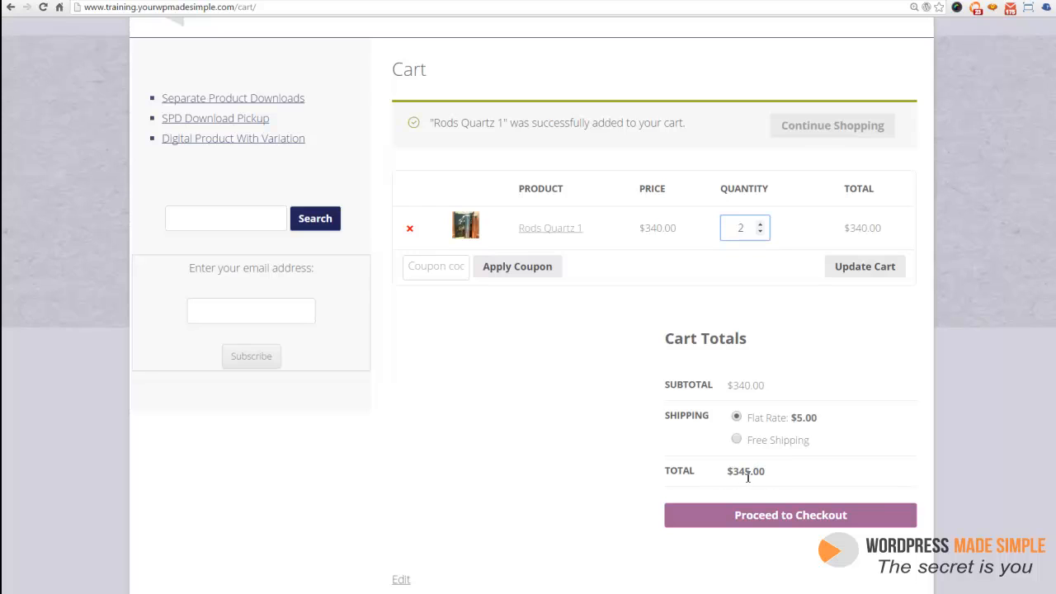
mouse_move(772, 388)
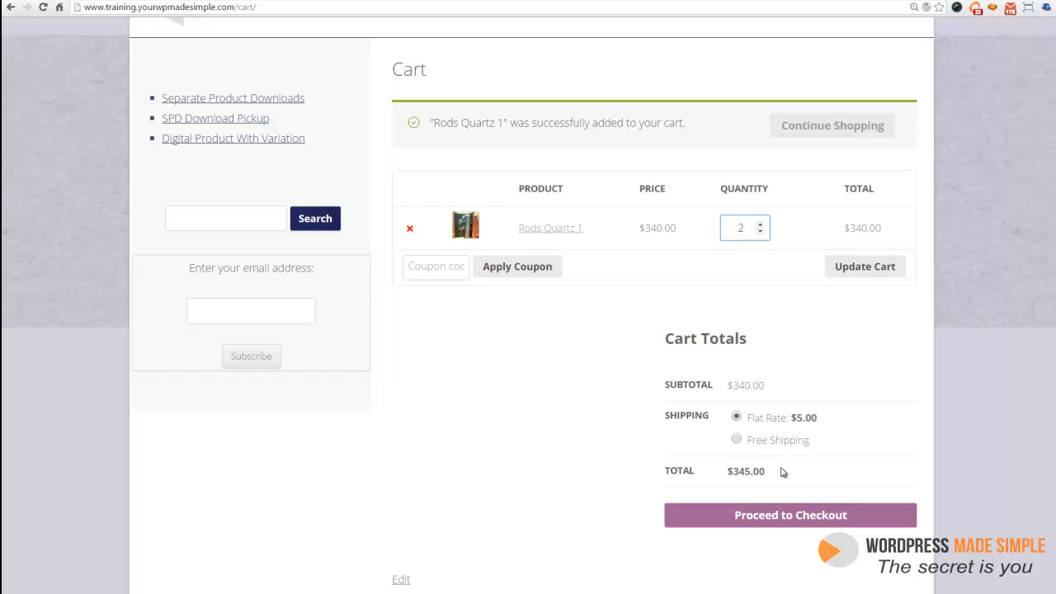
mouse_move(773, 475)
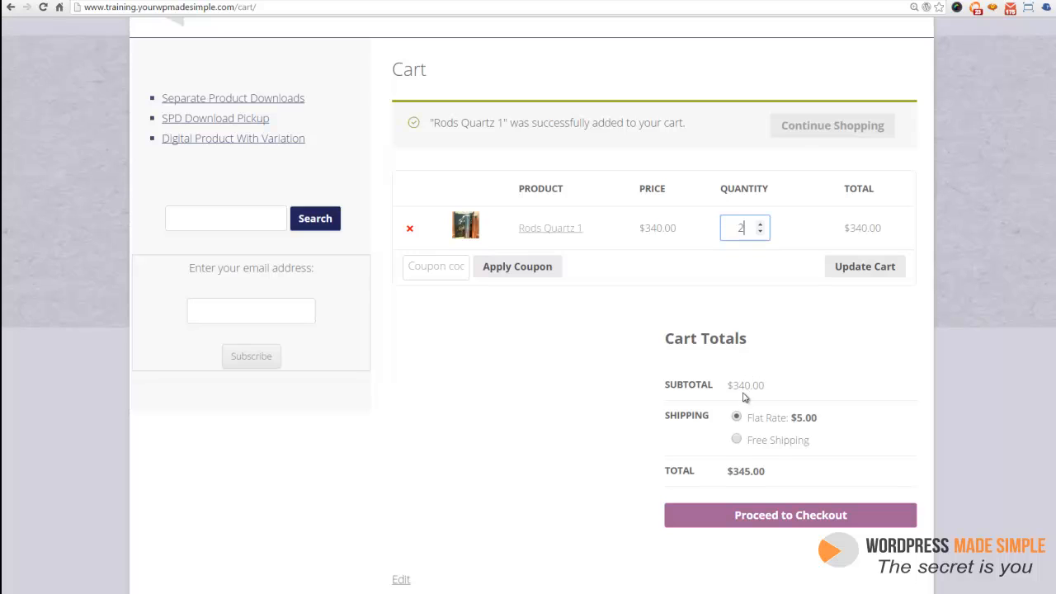
mouse_move(740, 388)
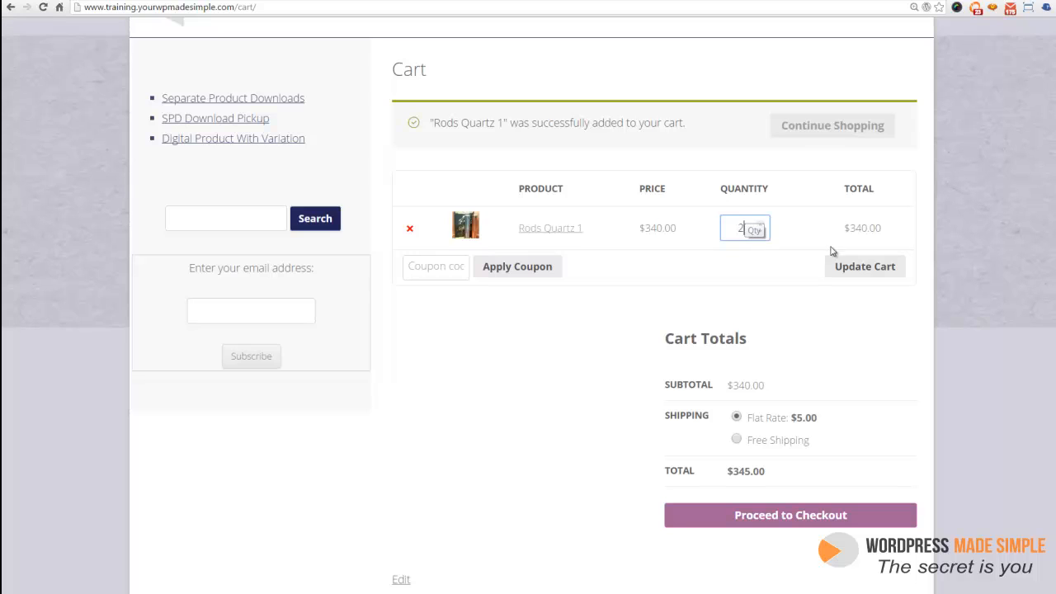
- Update the cart with the quantity of 2
click(864, 266)
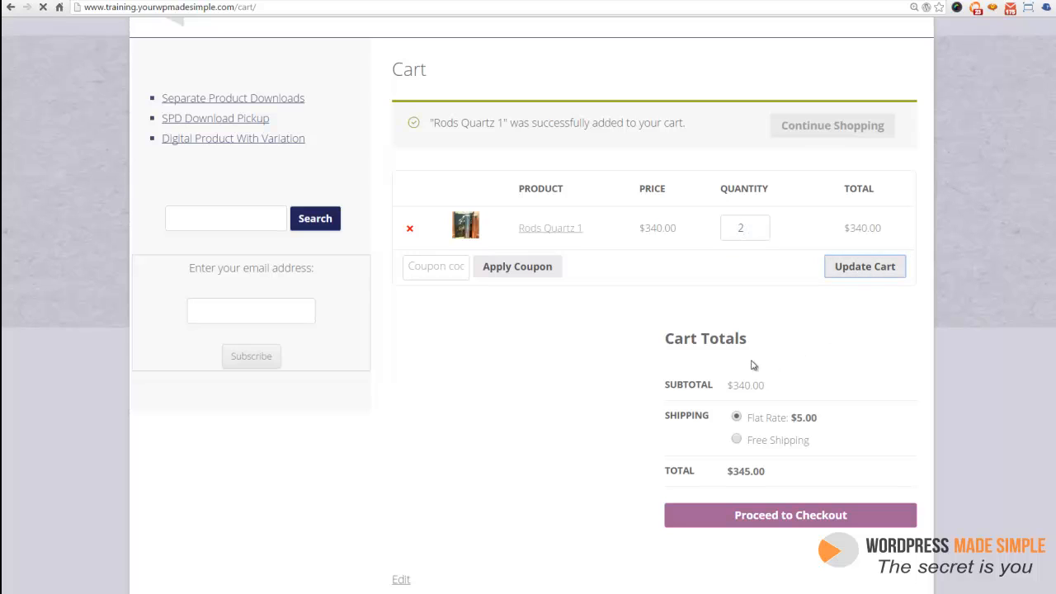
- Confirm the updated cart: subtotal $680, Flat Rate shipping $10, total $690
click(865, 266)
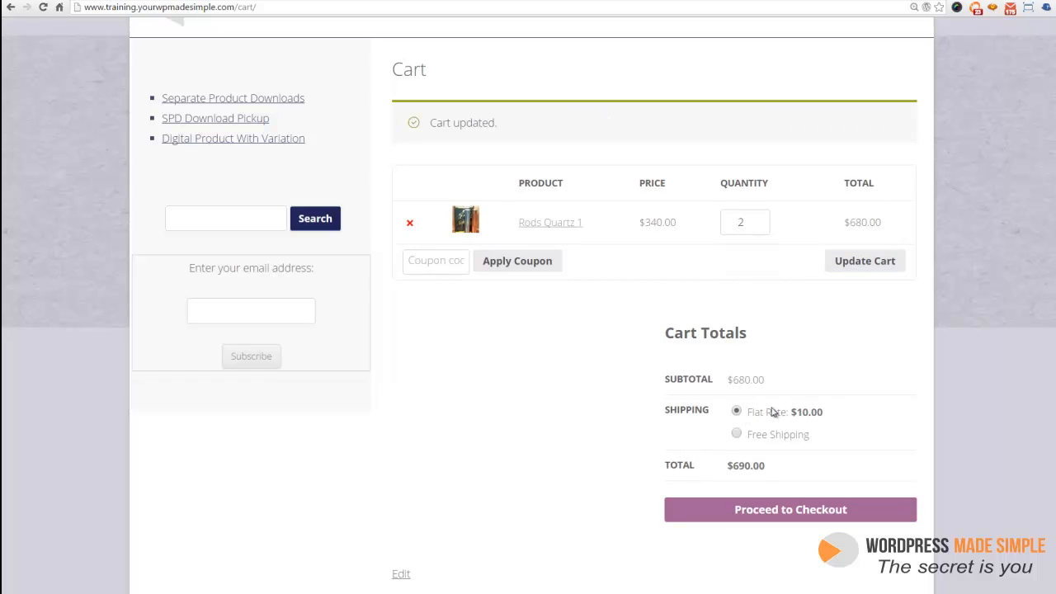
mouse_move(791, 428)
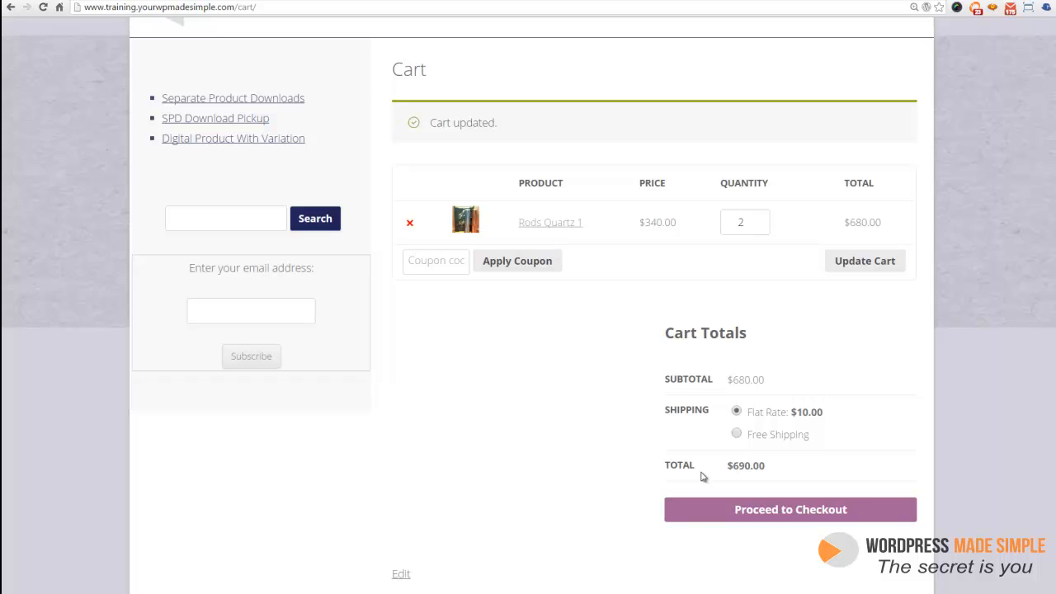
mouse_move(634, 453)
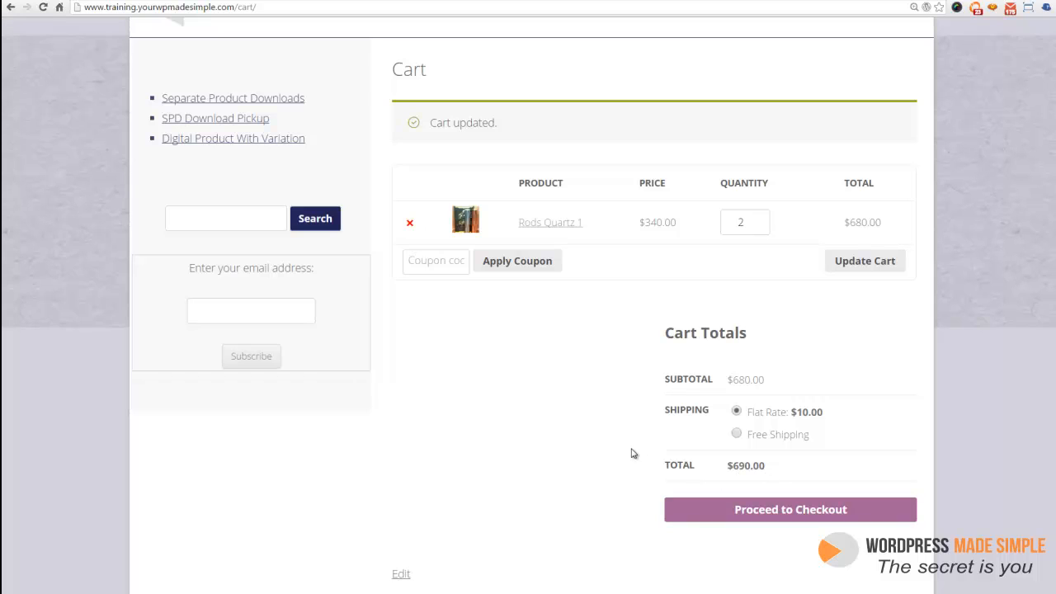
mouse_move(591, 472)
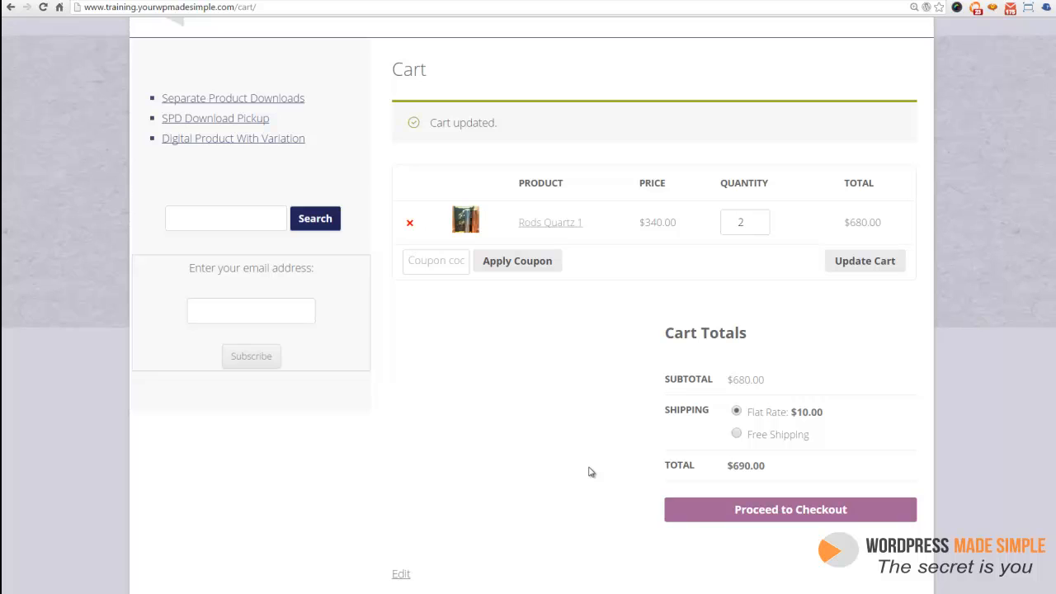
mouse_move(277, 162)
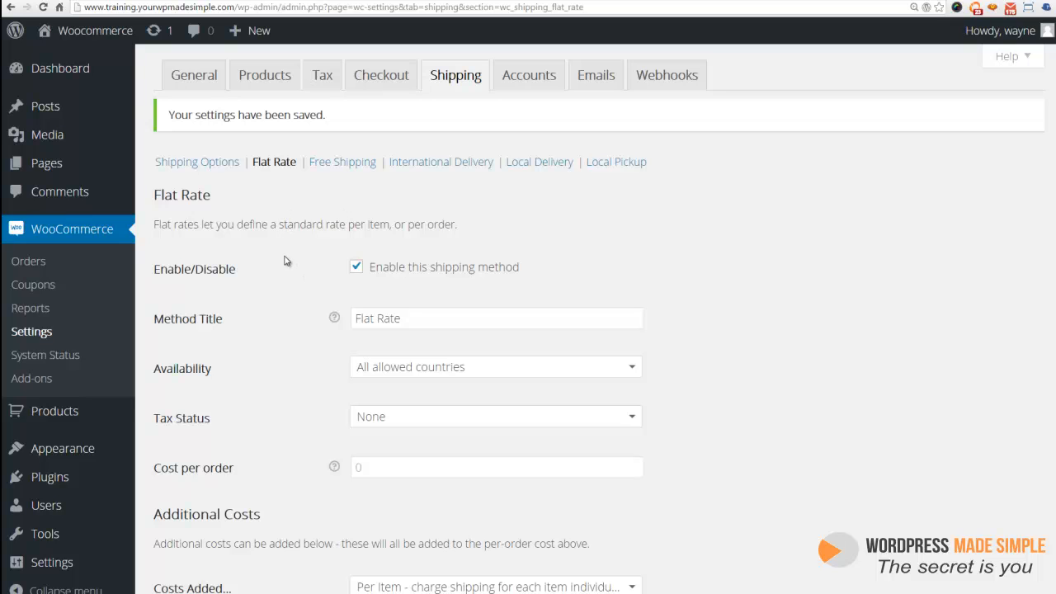
mouse_move(453, 167)
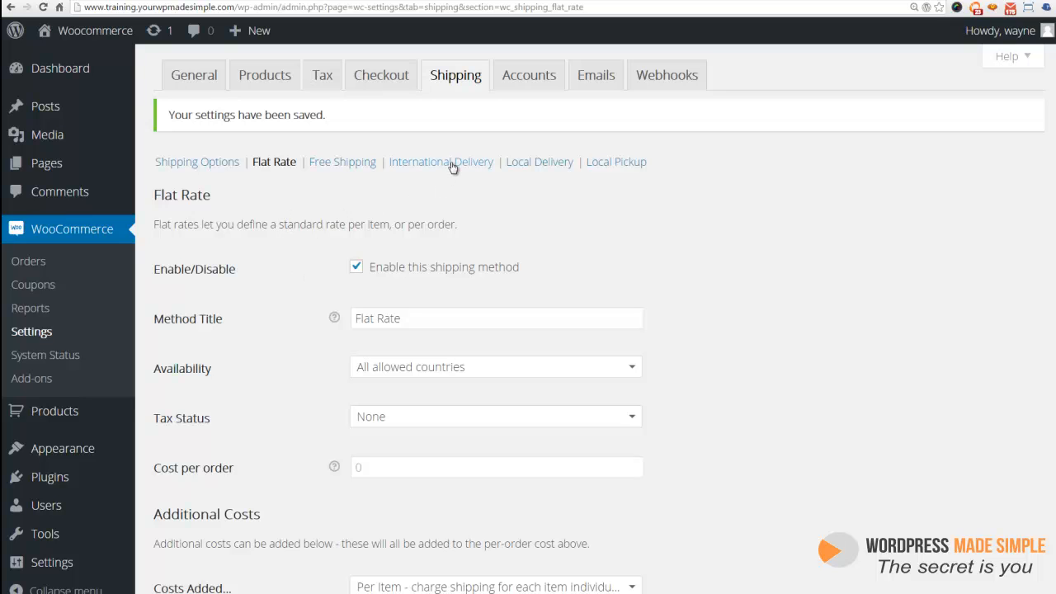
mouse_move(538, 168)
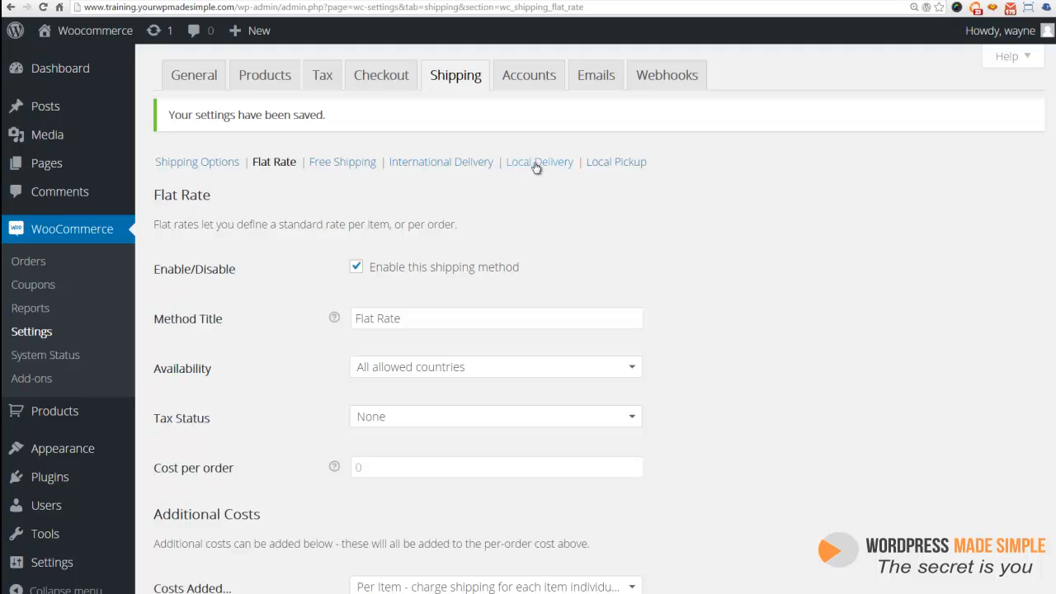
mouse_move(538, 169)
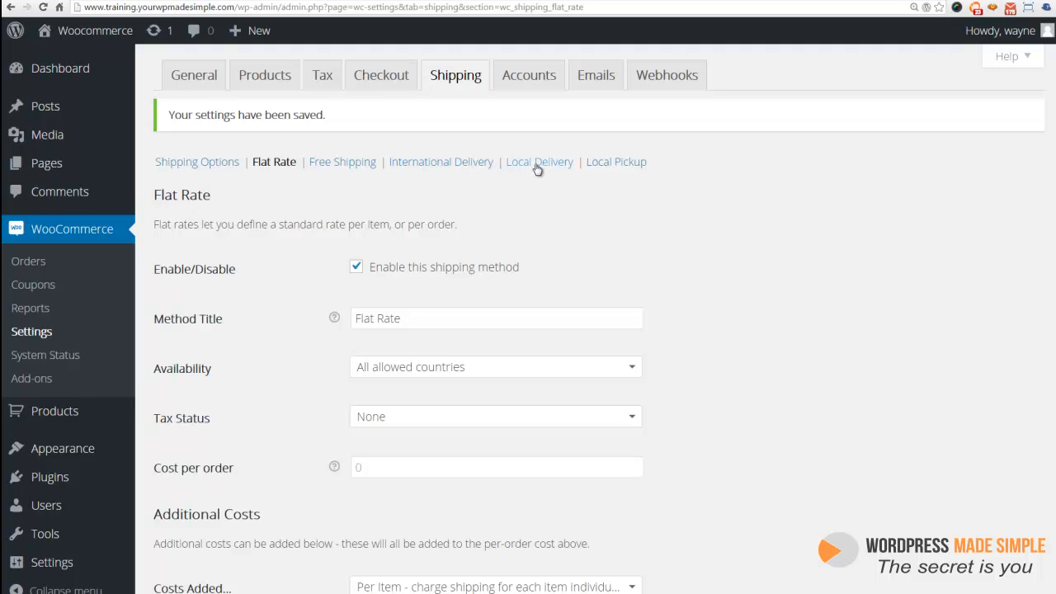
mouse_move(520, 179)
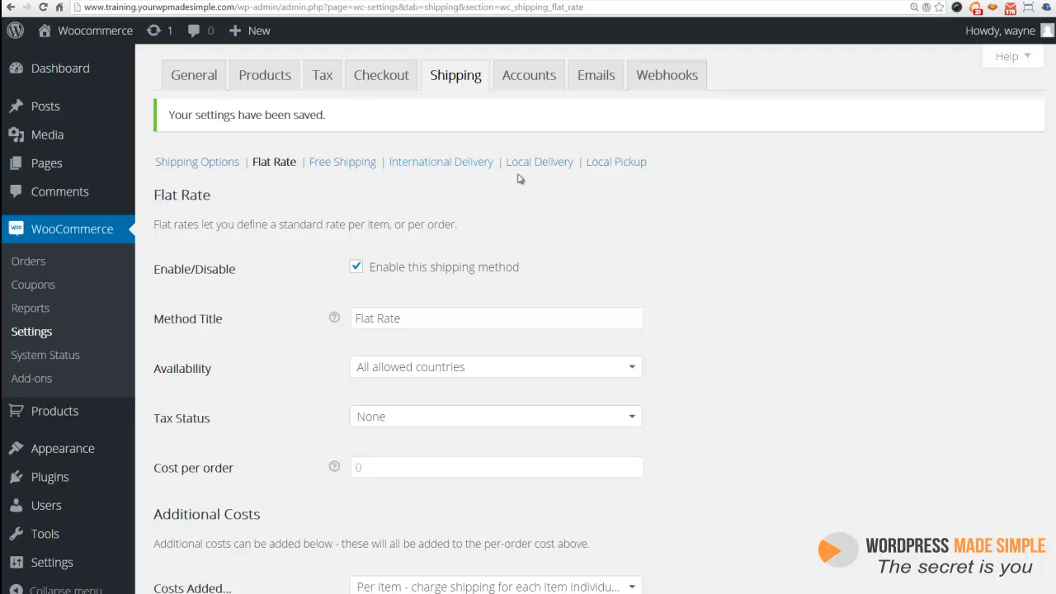
mouse_move(340, 169)
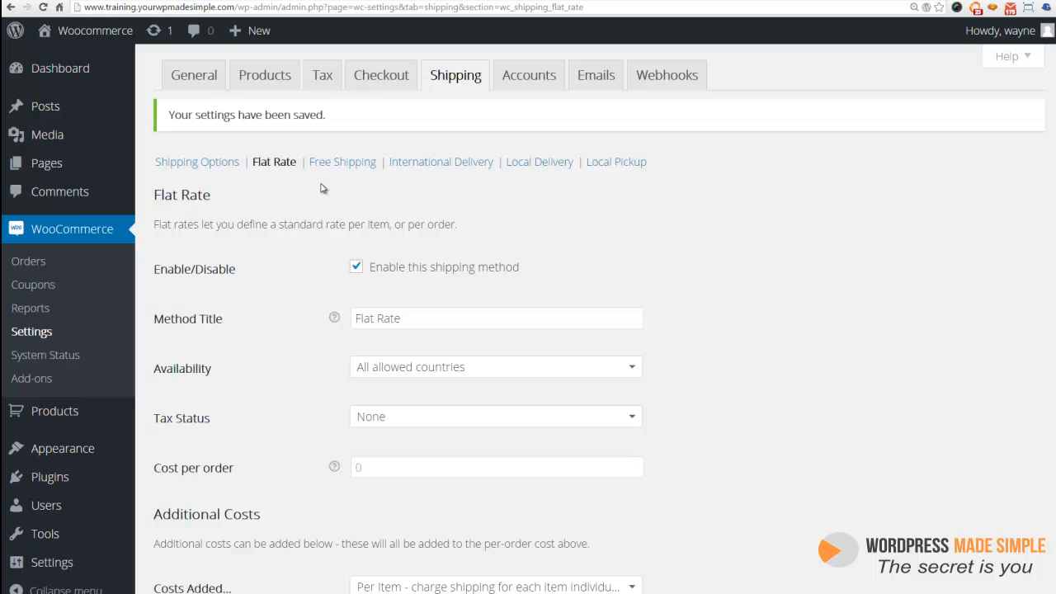
mouse_move(321, 195)
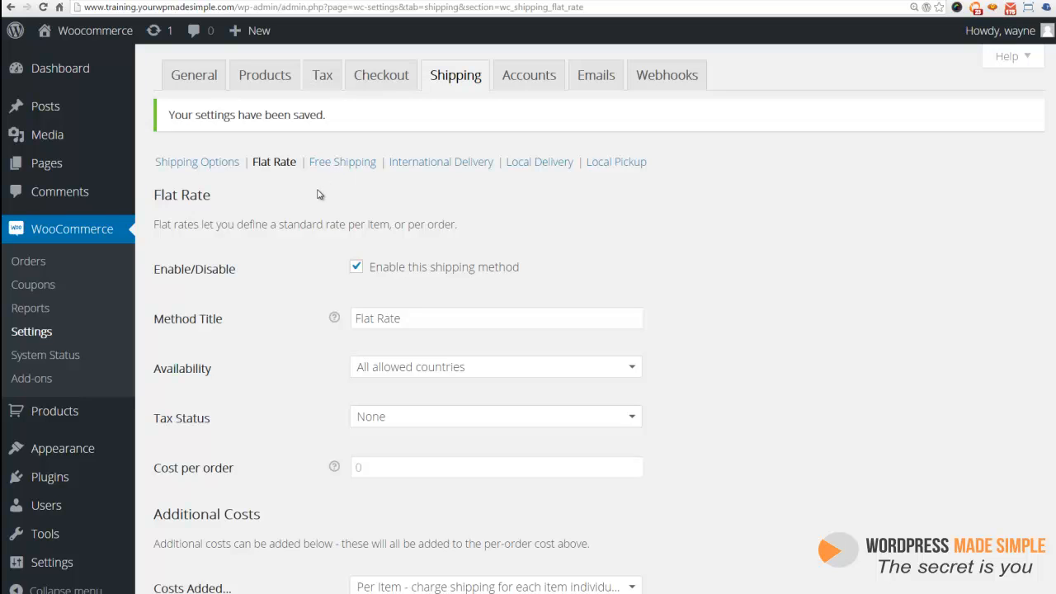
mouse_move(324, 197)
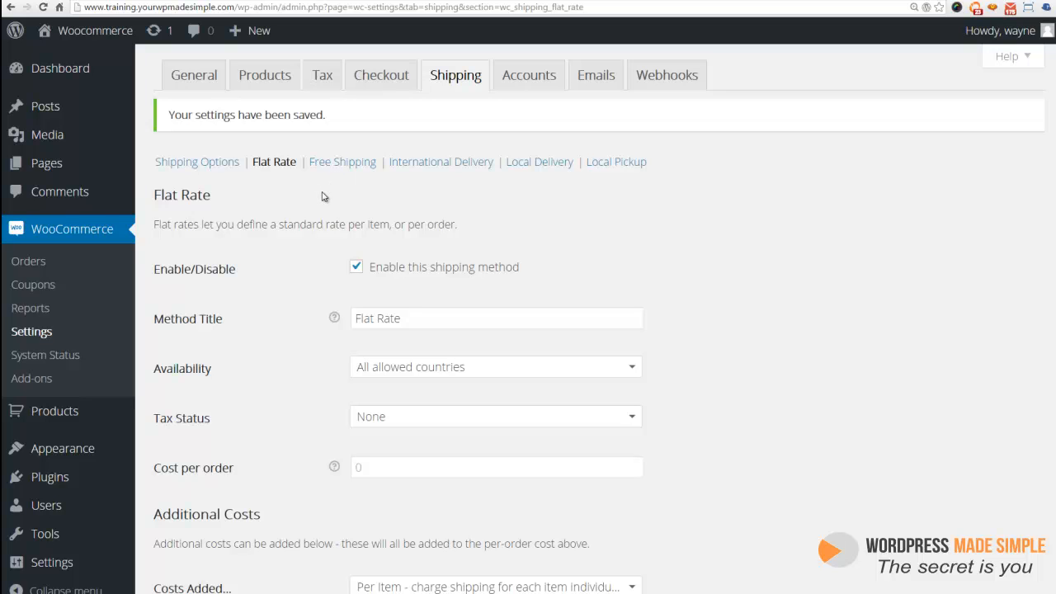
mouse_move(320, 205)
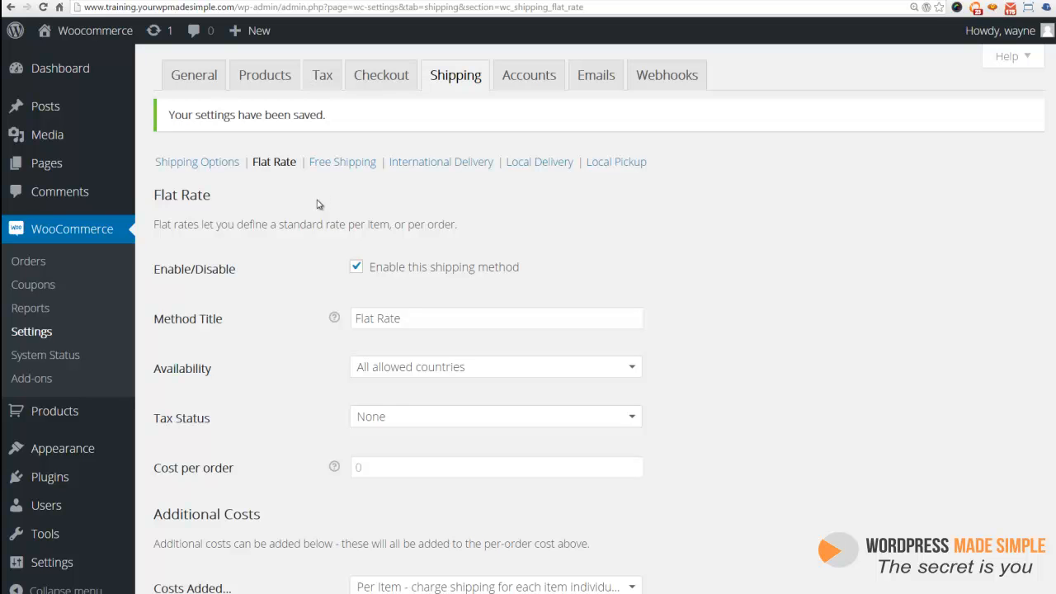